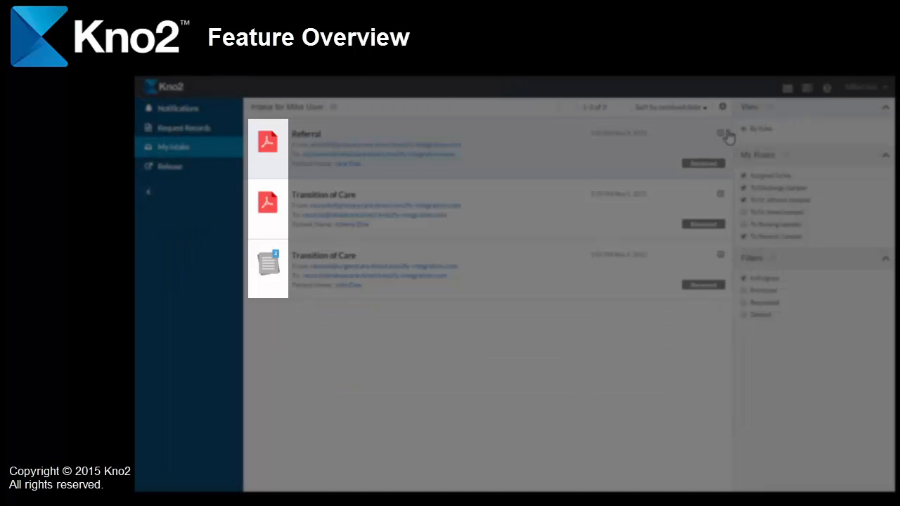
Step: Upload the scanned faxes PDF as 'Fax Batch' routed to My Intake and begin triage
{"action": "left_click", "coordinate": [720, 133]}
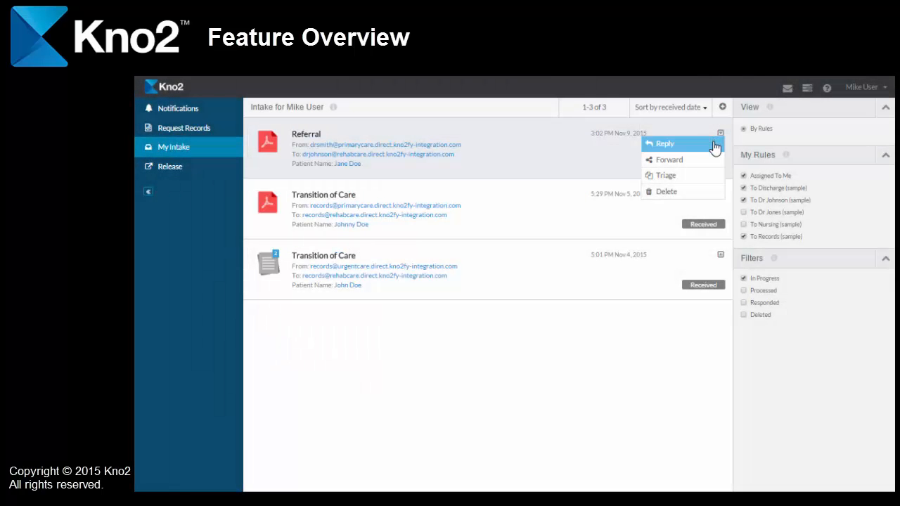
{"action": "mouse_move", "coordinate": [842, 137]}
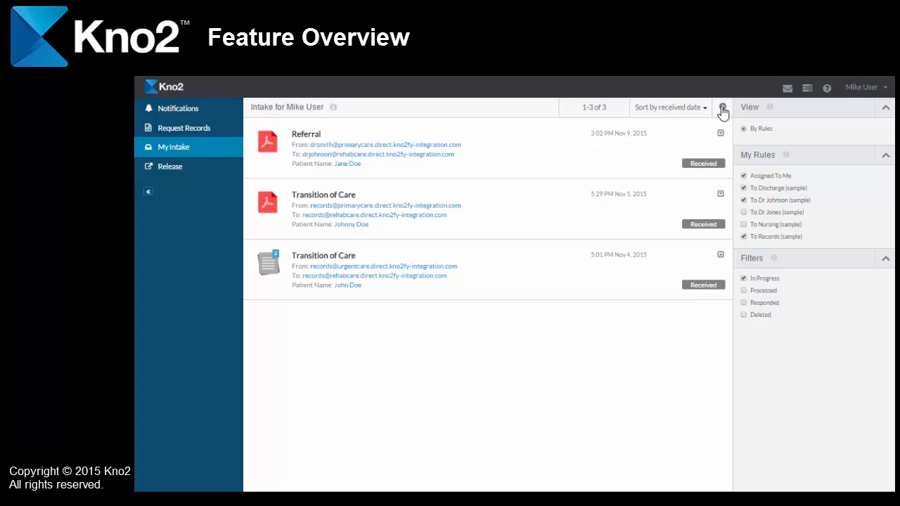
{"action": "left_click", "coordinate": [722, 107]}
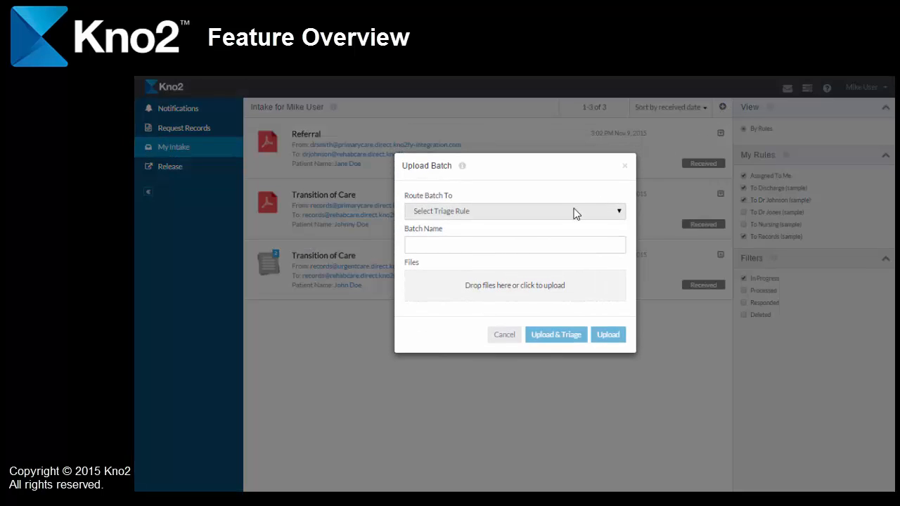
{"action": "left_click", "coordinate": [515, 211]}
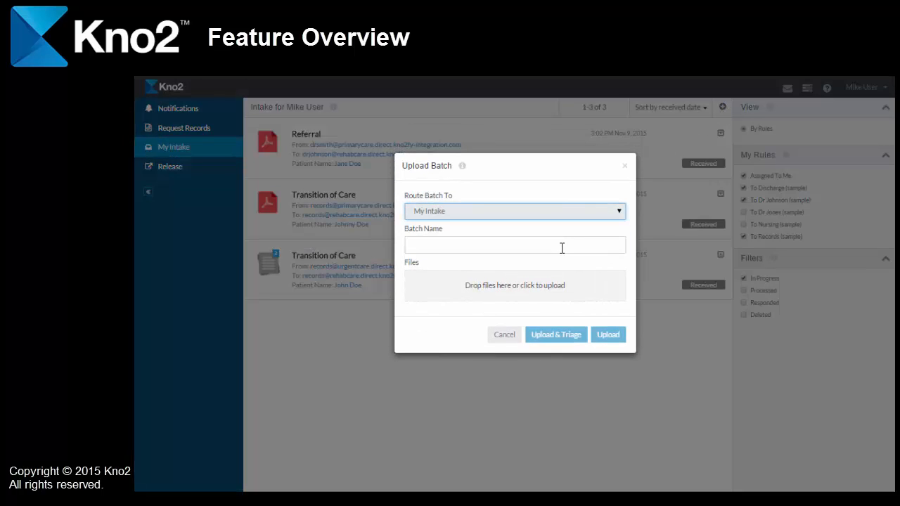
{"action": "type", "text": "Fax Batch"}
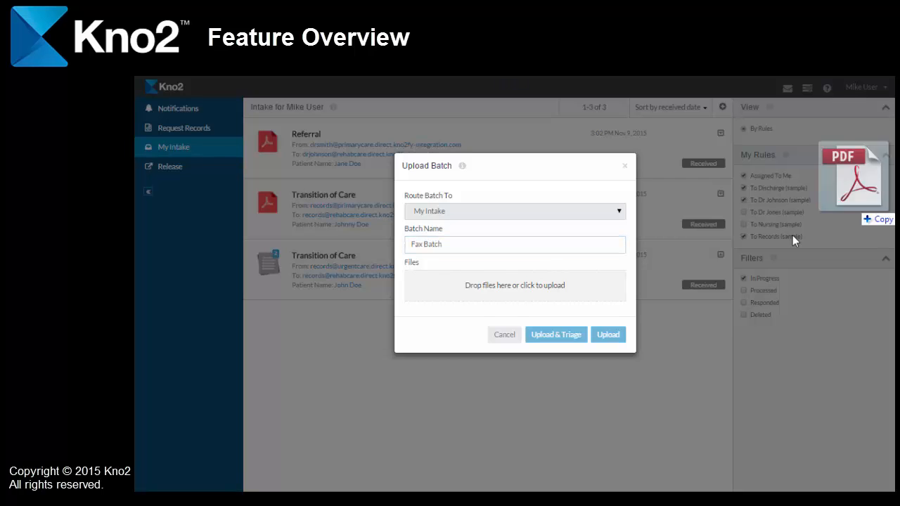
{"action": "left_click", "coordinate": [515, 284]}
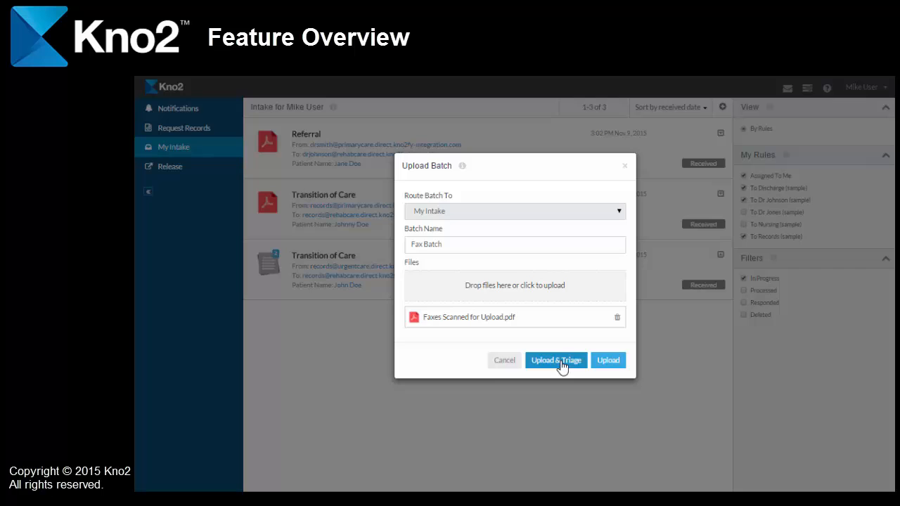
{"action": "left_click", "coordinate": [556, 360]}
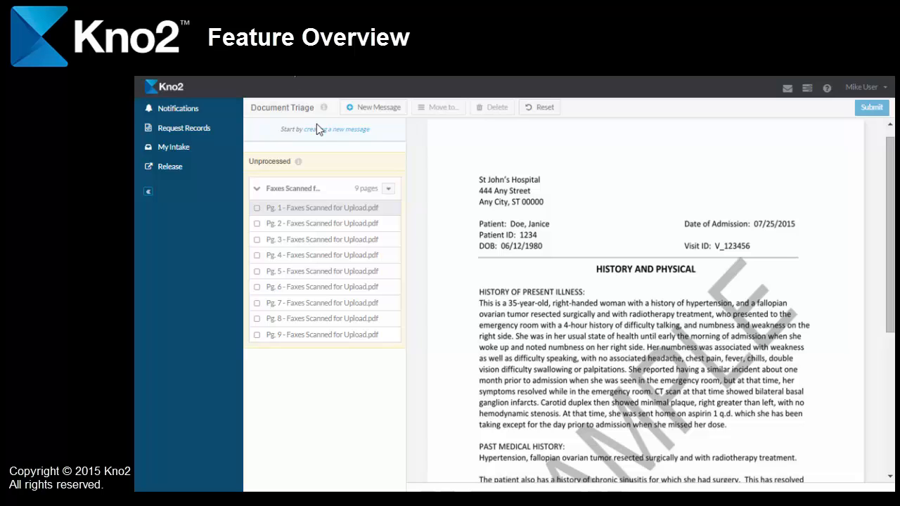
Step: Create a 'Fax Records' message for patient Doe routed to My Intake
{"action": "left_click", "coordinate": [374, 107]}
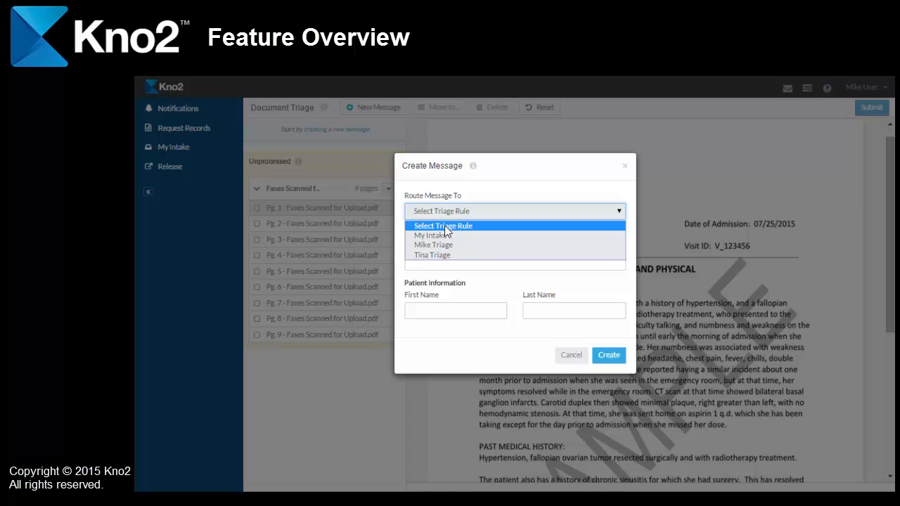
{"action": "left_click", "coordinate": [433, 235]}
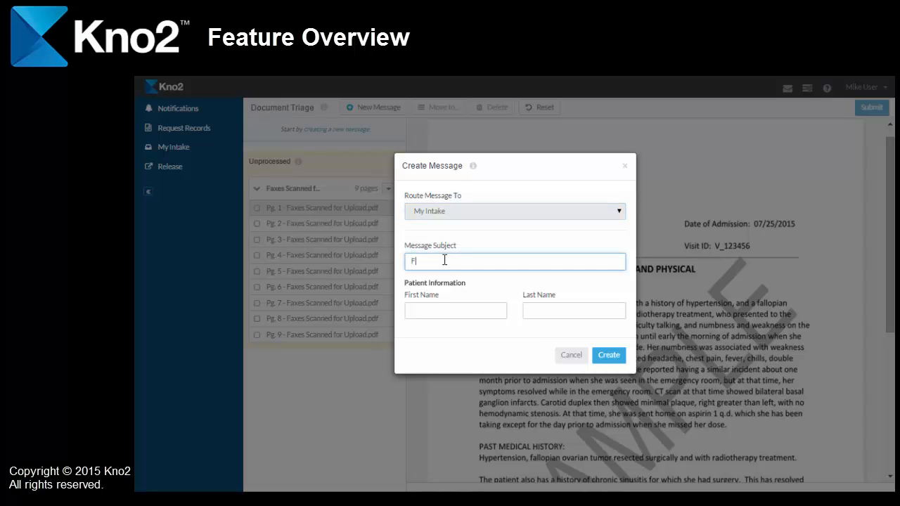
{"action": "type", "text": "Fax Records"}
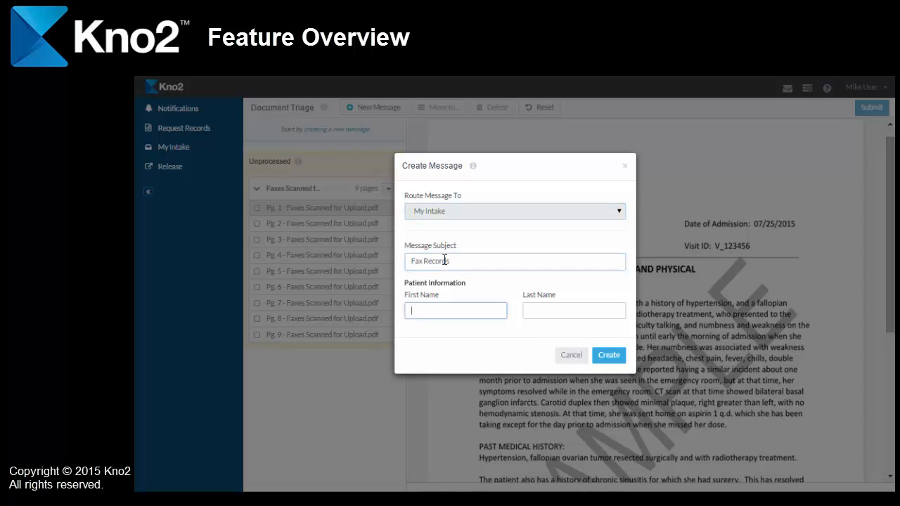
{"action": "type", "text": "Doe"}
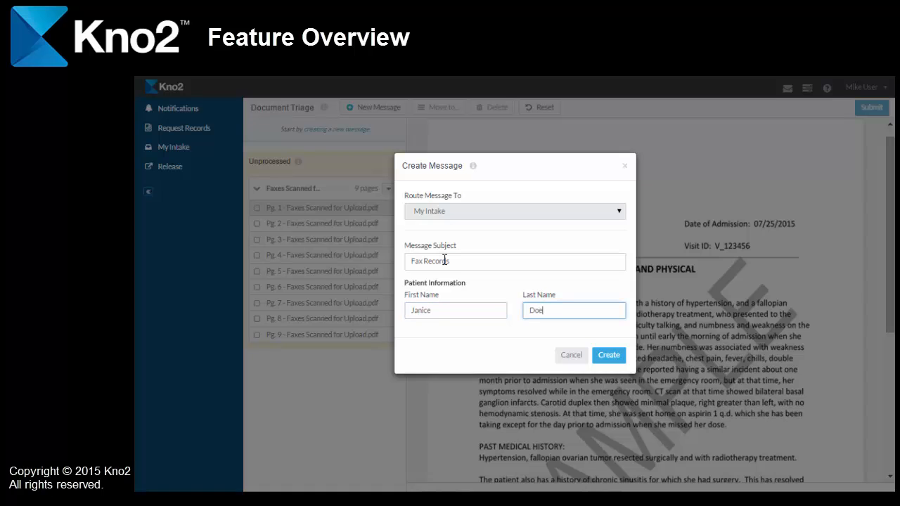
{"action": "left_click", "coordinate": [607, 355]}
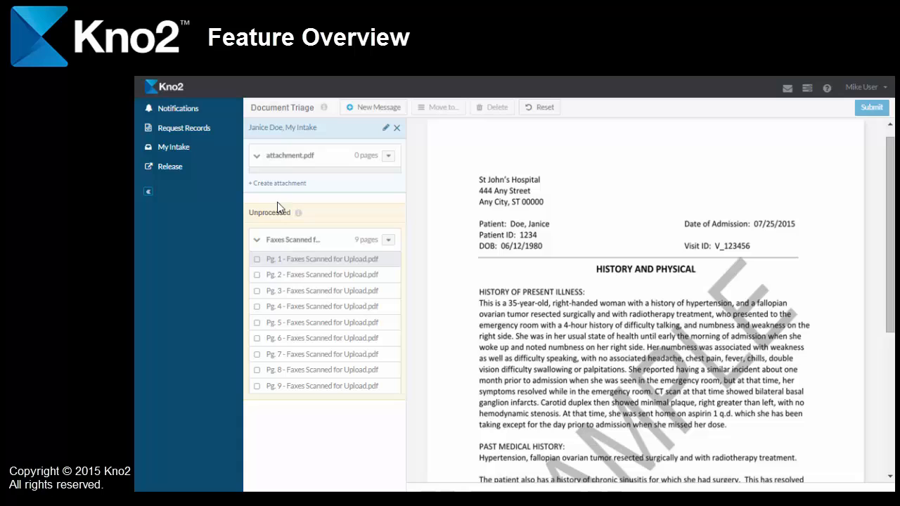
Step: Move pages 1–3 of the scanned faxes into Janice Doe's attachment
{"action": "left_click", "coordinate": [323, 290]}
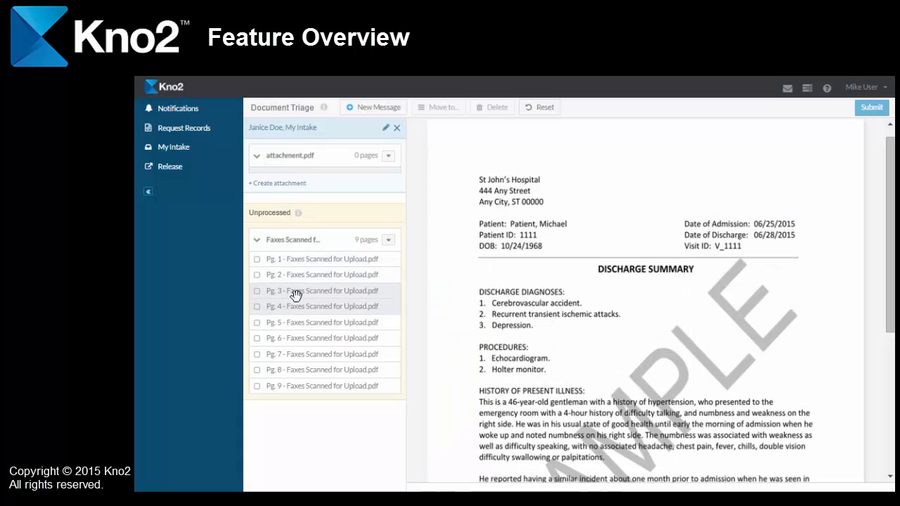
{"action": "left_click", "coordinate": [256, 259]}
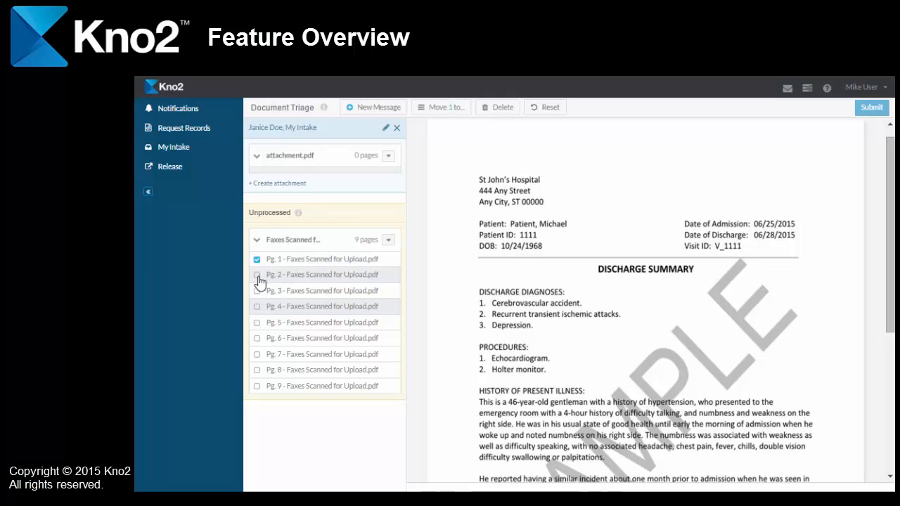
{"action": "left_click", "coordinate": [256, 289]}
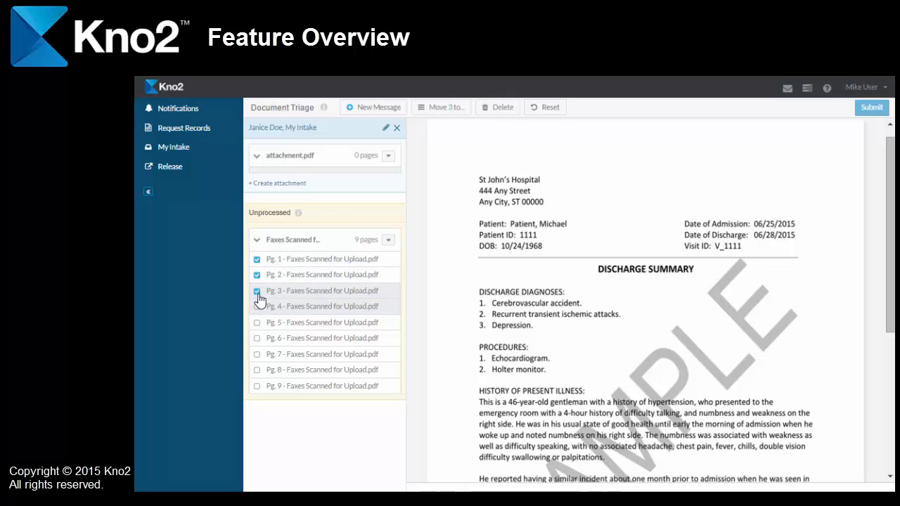
{"action": "left_click", "coordinate": [256, 290]}
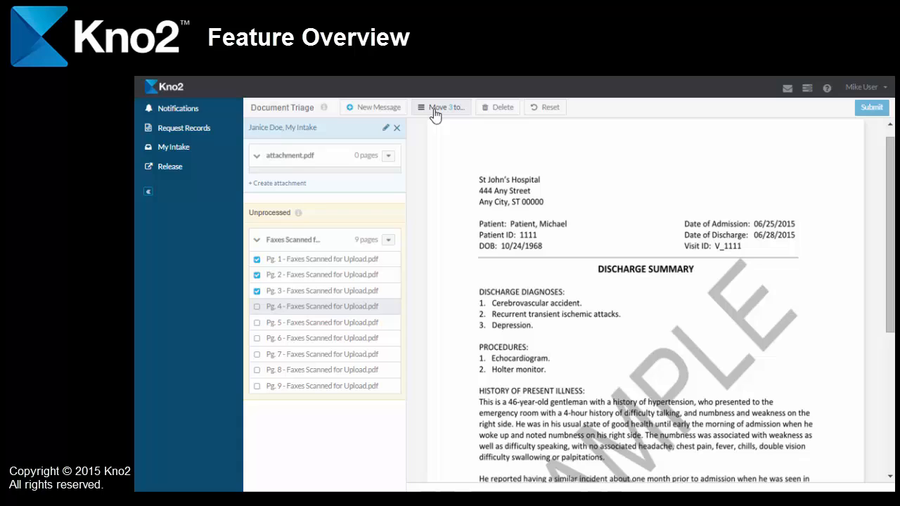
{"action": "left_click", "coordinate": [441, 107]}
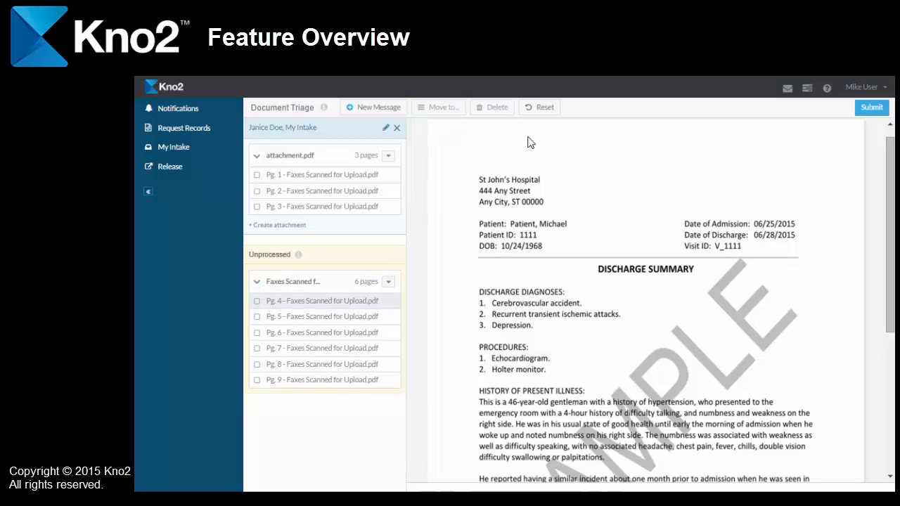
Step: Create Michael Patient's message in My Intake and move pages 4–7 into its attachment
{"action": "left_click", "coordinate": [374, 107]}
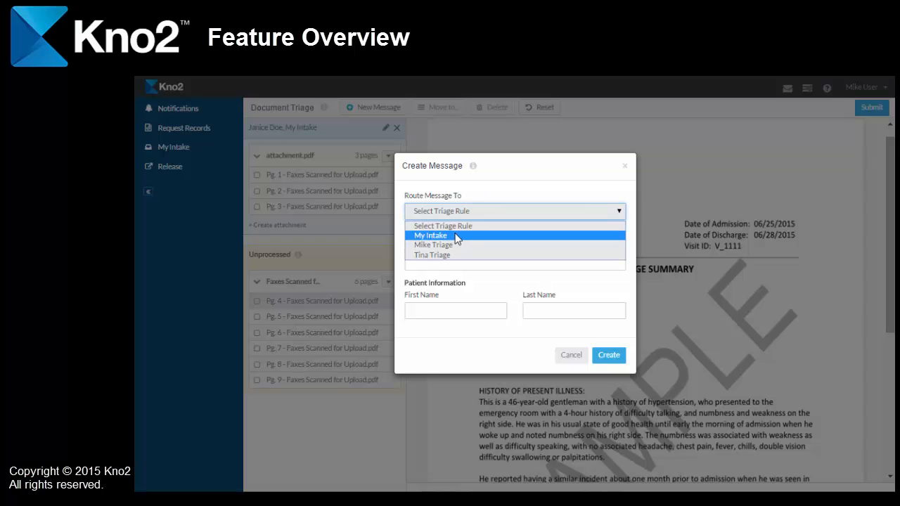
{"action": "left_click", "coordinate": [608, 355]}
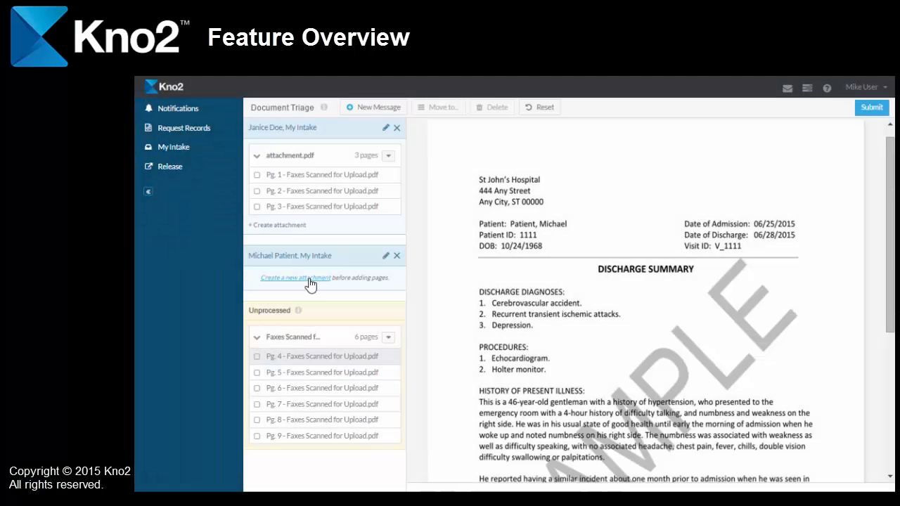
{"action": "left_click", "coordinate": [295, 277]}
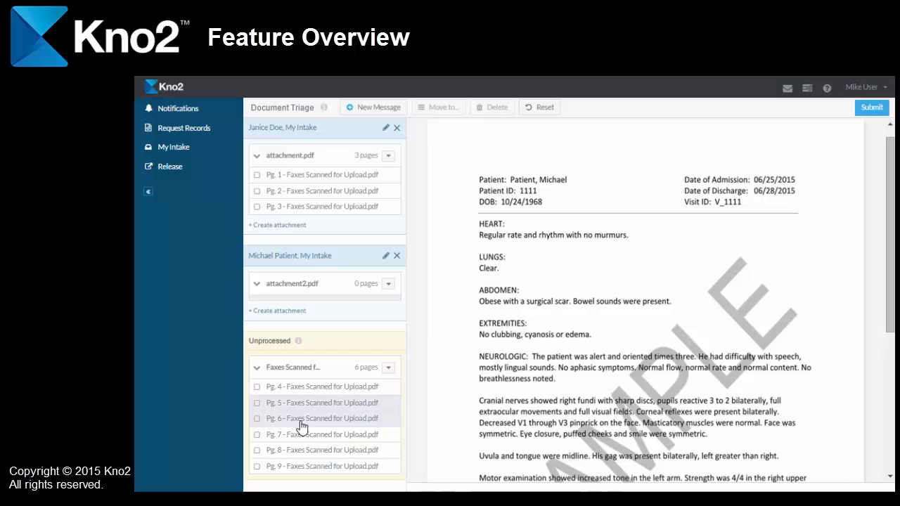
{"action": "left_click", "coordinate": [256, 387]}
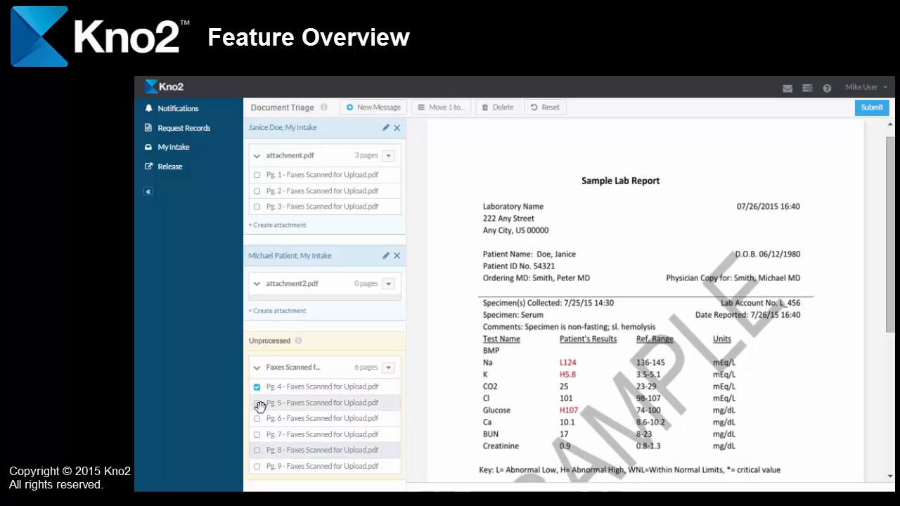
{"action": "left_click", "coordinate": [442, 107]}
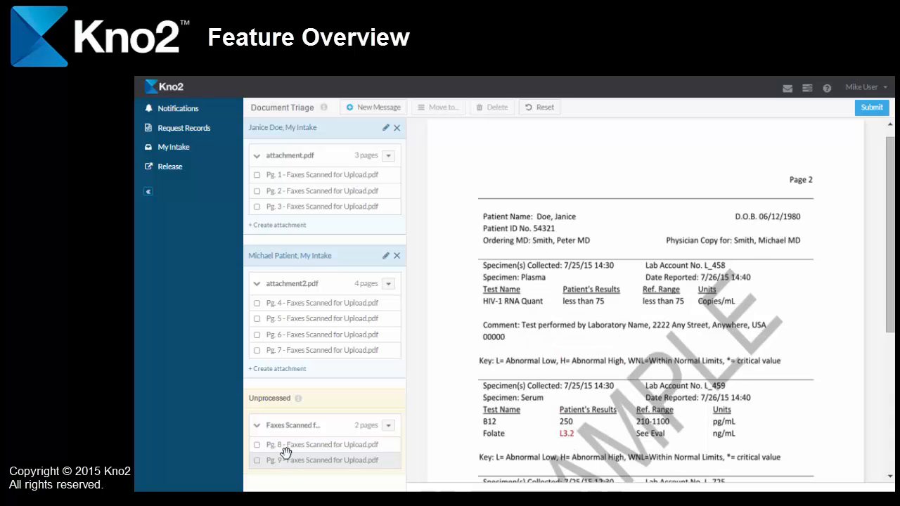
Step: Move the remaining pages to Janice Doe's message and submit the triaged messages
{"action": "left_click", "coordinate": [388, 425]}
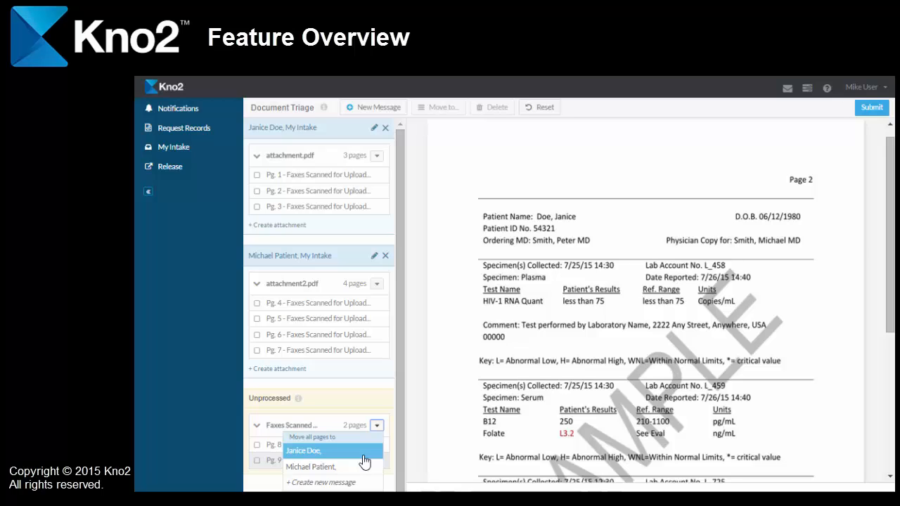
{"action": "left_click", "coordinate": [304, 450]}
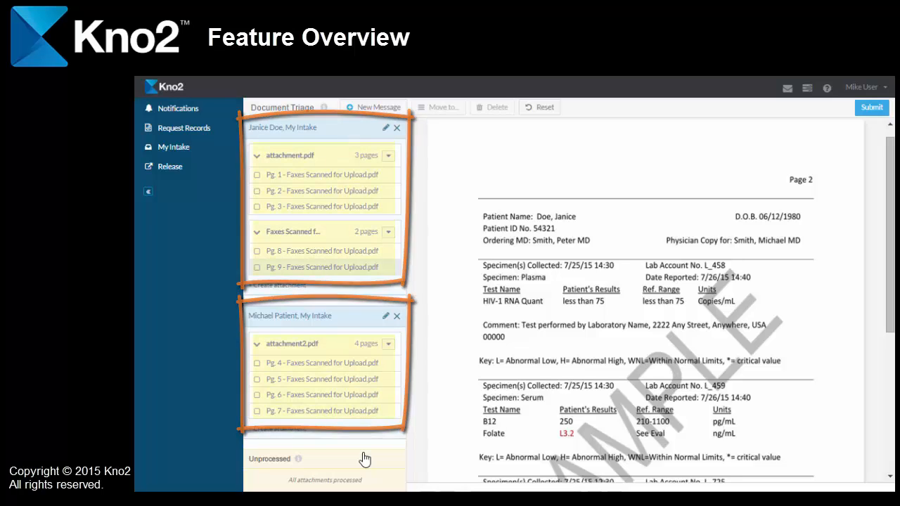
{"action": "left_click", "coordinate": [872, 107]}
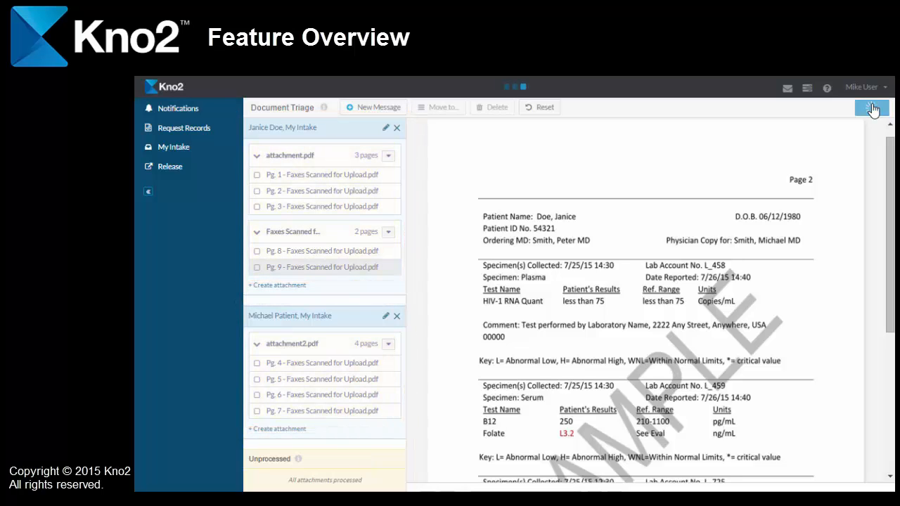
{"action": "left_click", "coordinate": [872, 107]}
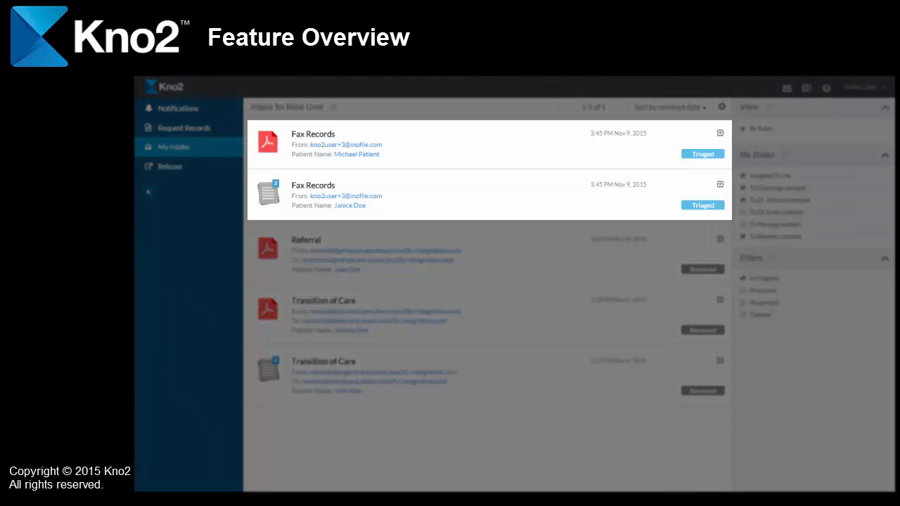
Step: In Michael Patient's Fax Records message, enter DOB 10/24 and classify the attachment as Discharge Summary
{"action": "left_click", "coordinate": [312, 134]}
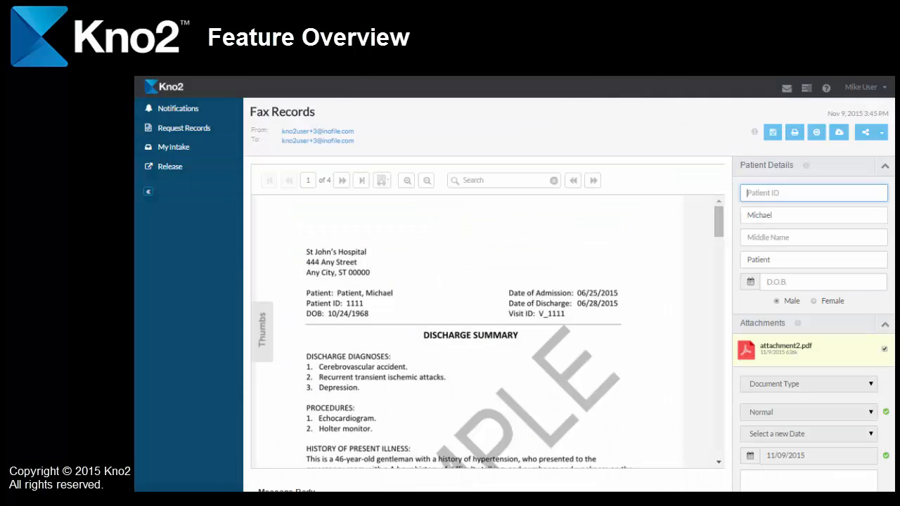
{"action": "type", "text": "10/24/1968"}
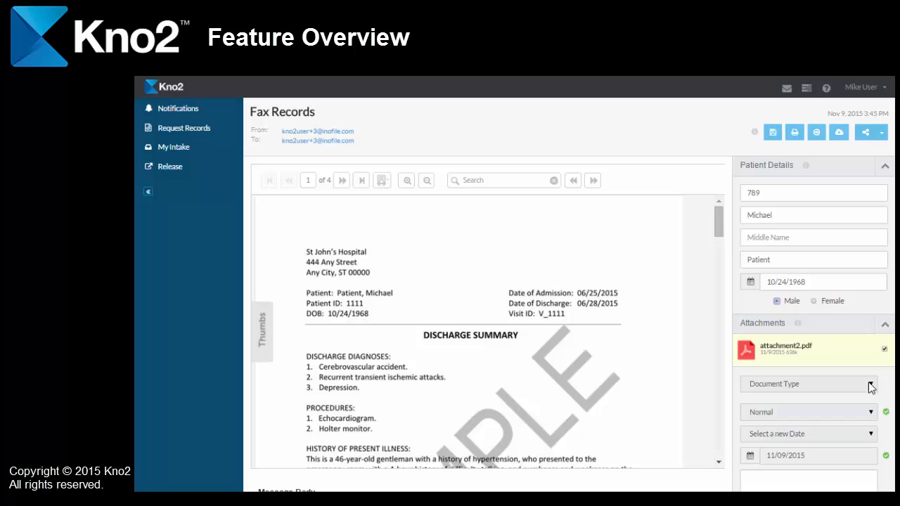
{"action": "left_click", "coordinate": [807, 382]}
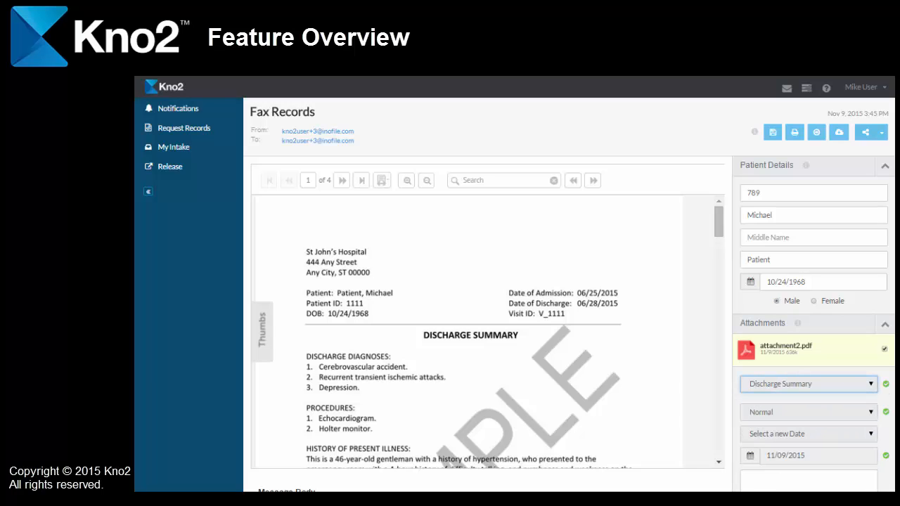
{"action": "left_click", "coordinate": [881, 133]}
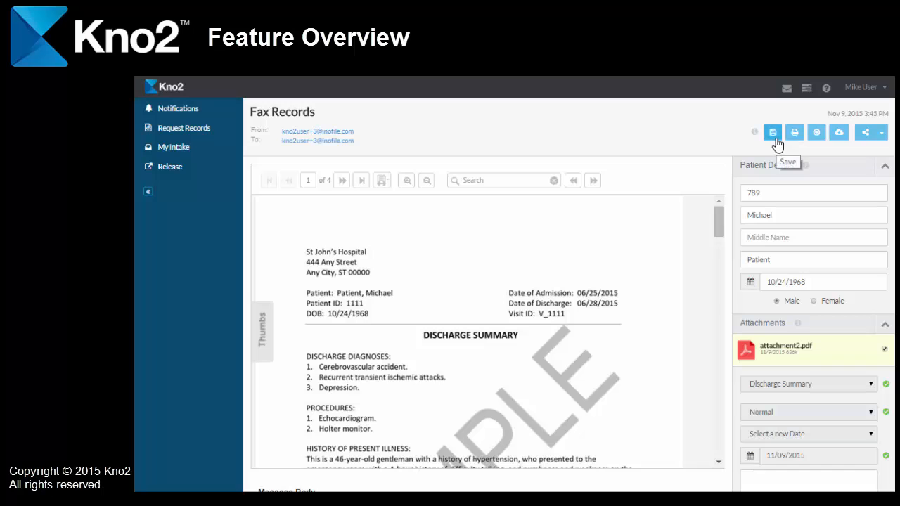
{"action": "mouse_move", "coordinate": [795, 133]}
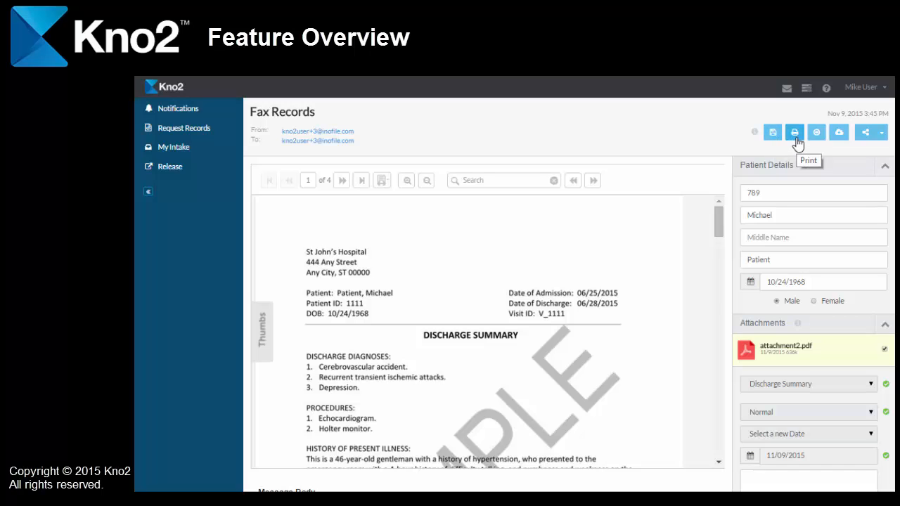
{"action": "mouse_move", "coordinate": [838, 132]}
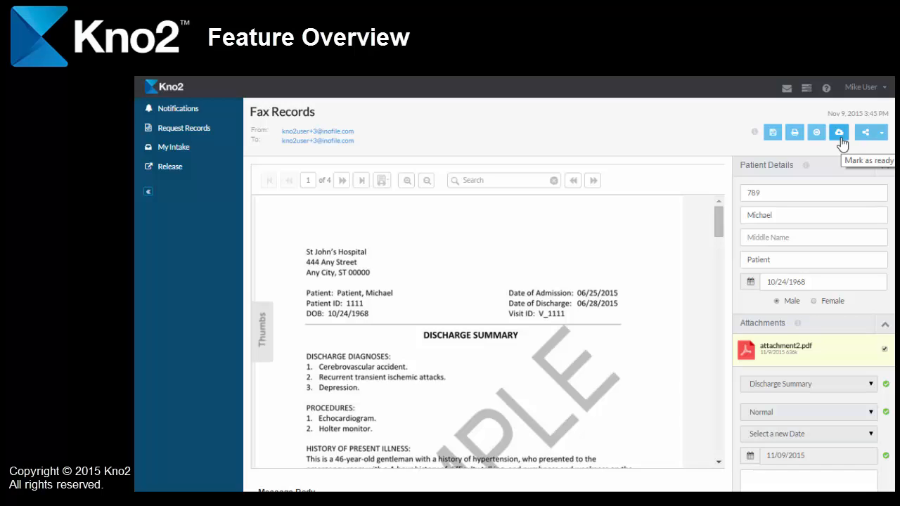
{"action": "mouse_move", "coordinate": [817, 132]}
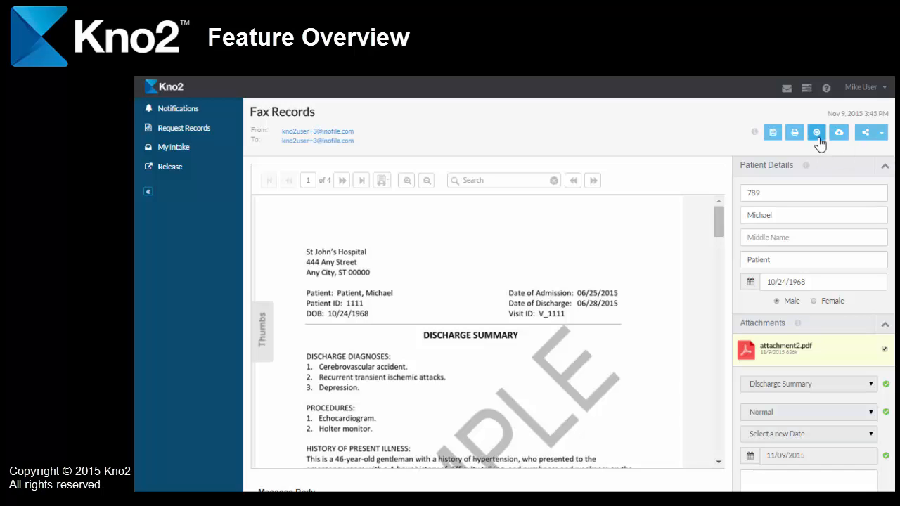
{"action": "mouse_move", "coordinate": [816, 132]}
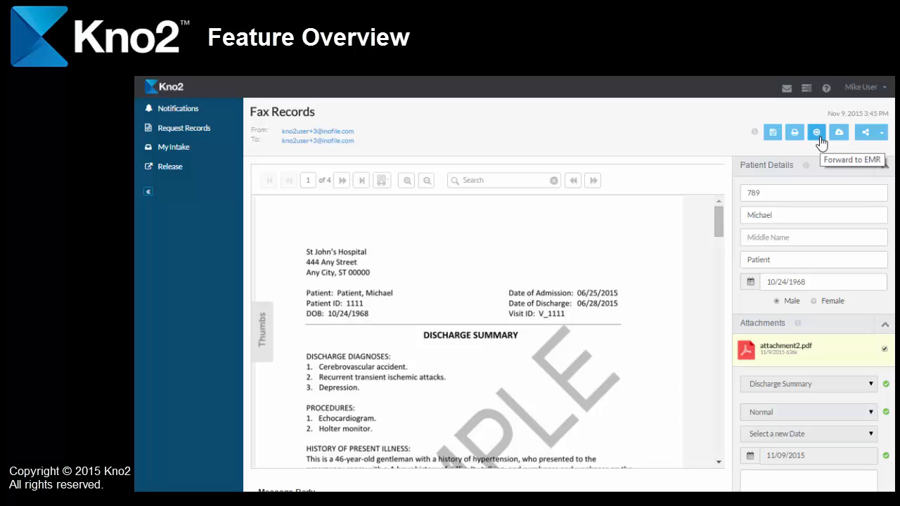
{"action": "left_click", "coordinate": [816, 132]}
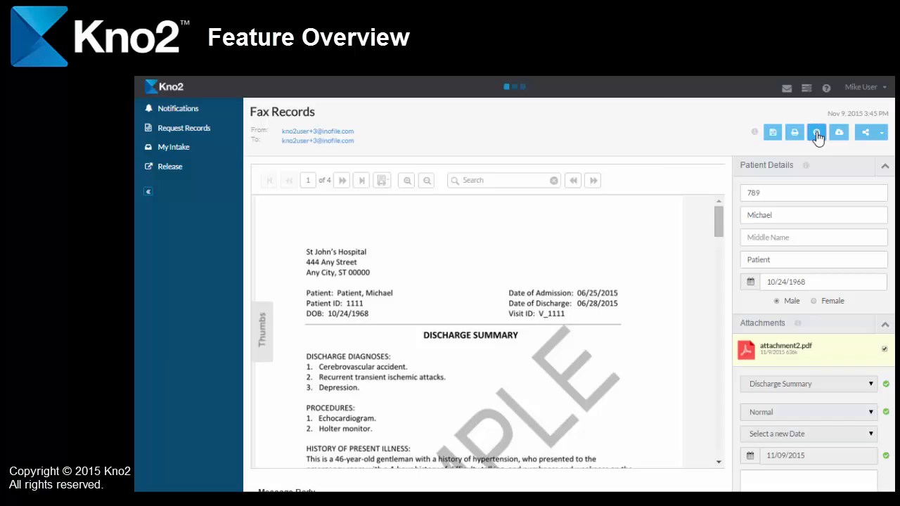
{"action": "left_click", "coordinate": [816, 133]}
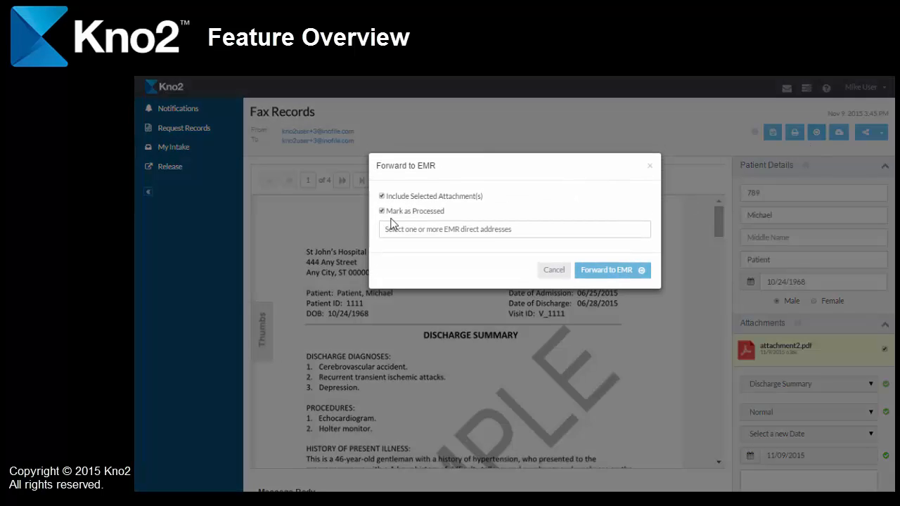
{"action": "left_click", "coordinate": [513, 230]}
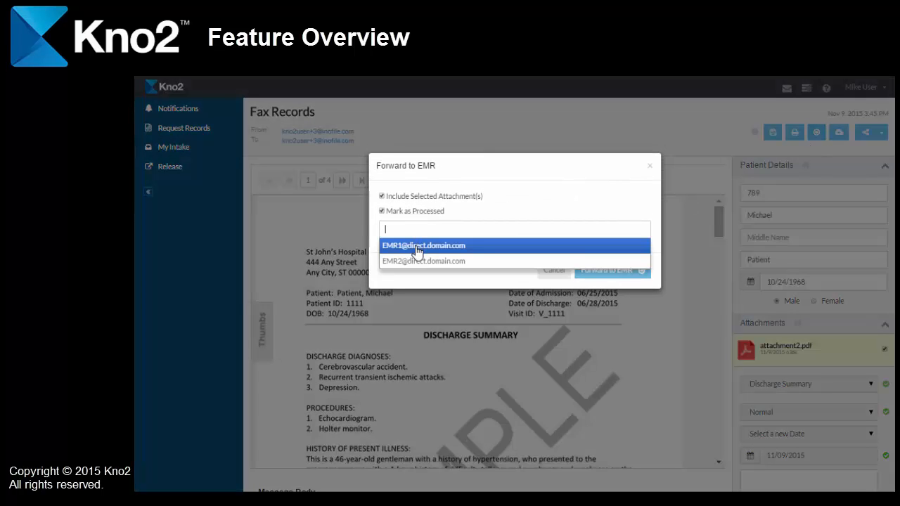
{"action": "left_click", "coordinate": [423, 245]}
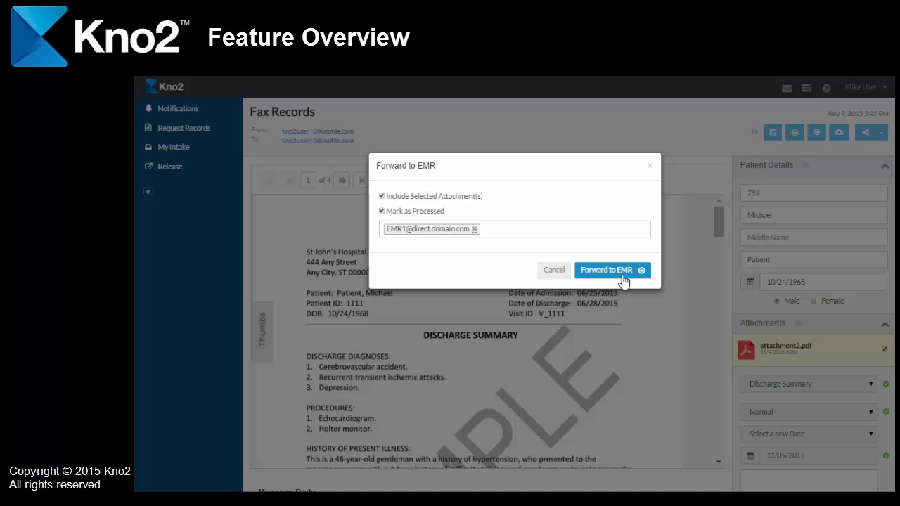
{"action": "left_click", "coordinate": [611, 270]}
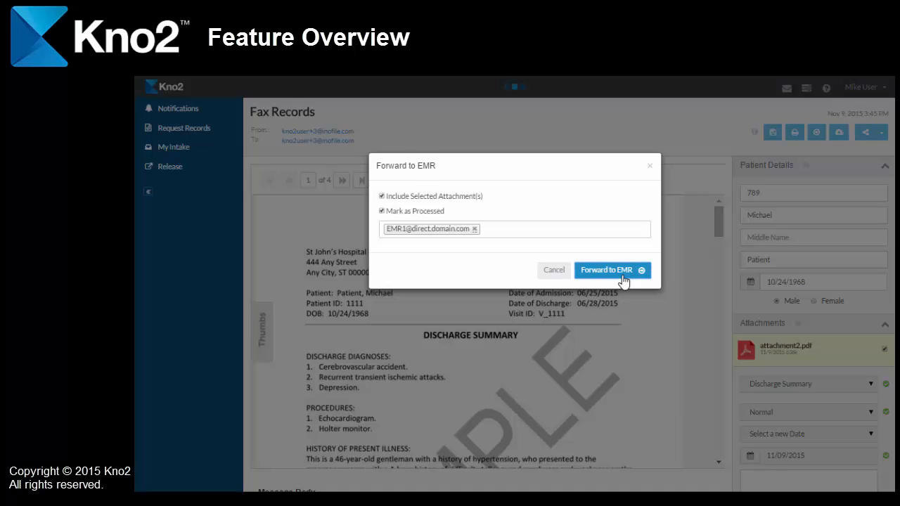
{"action": "left_click", "coordinate": [611, 270]}
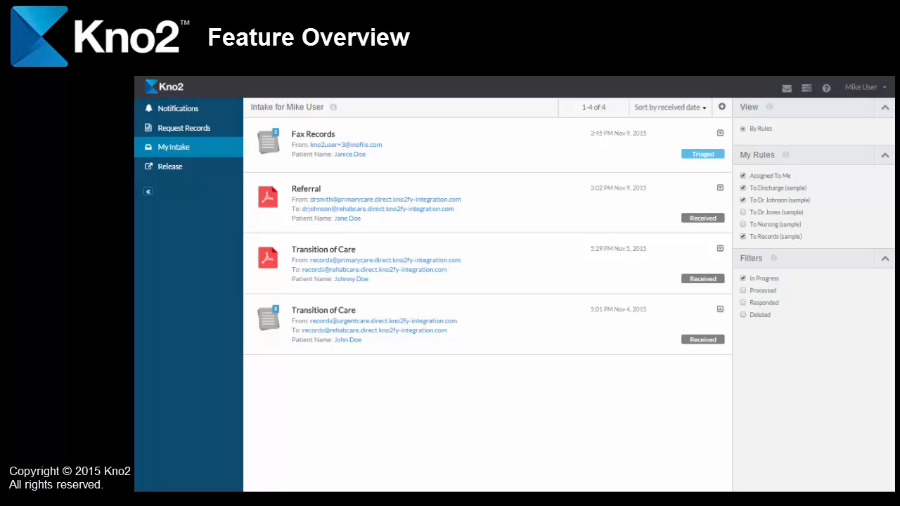
{"action": "mouse_move", "coordinate": [786, 87]}
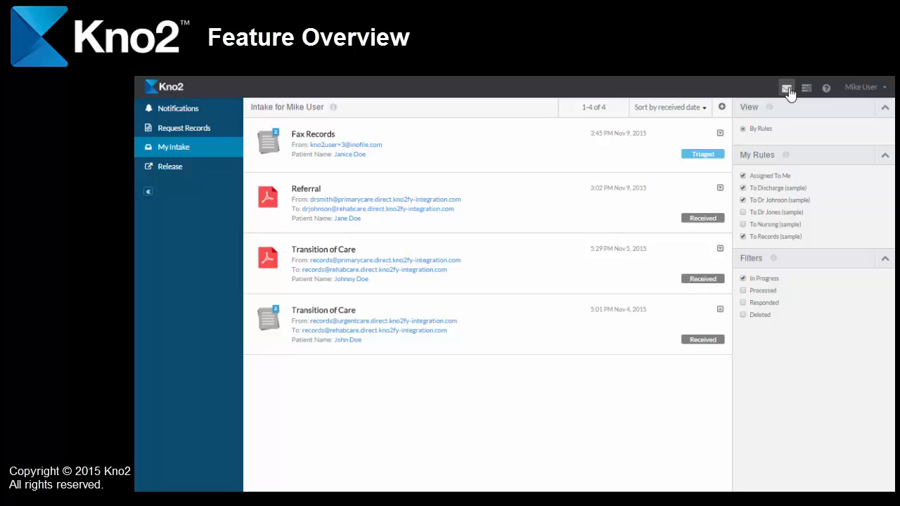
Step: Show the invitation options from the top bar
{"action": "left_click", "coordinate": [788, 88]}
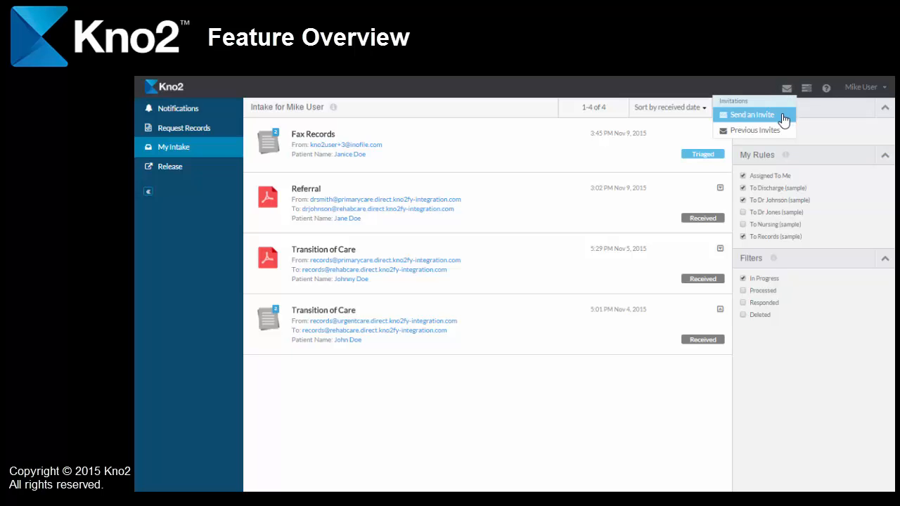
{"action": "left_click", "coordinate": [753, 113]}
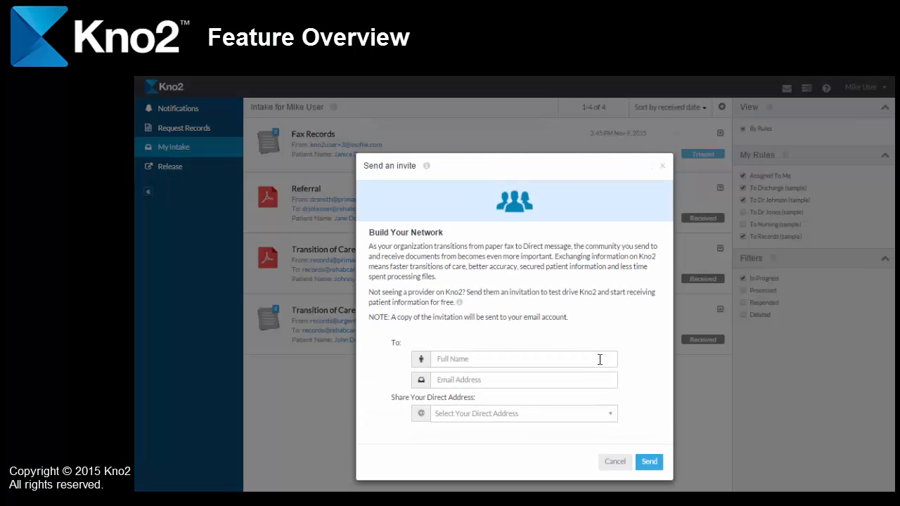
{"action": "type", "text": "Recipient"}
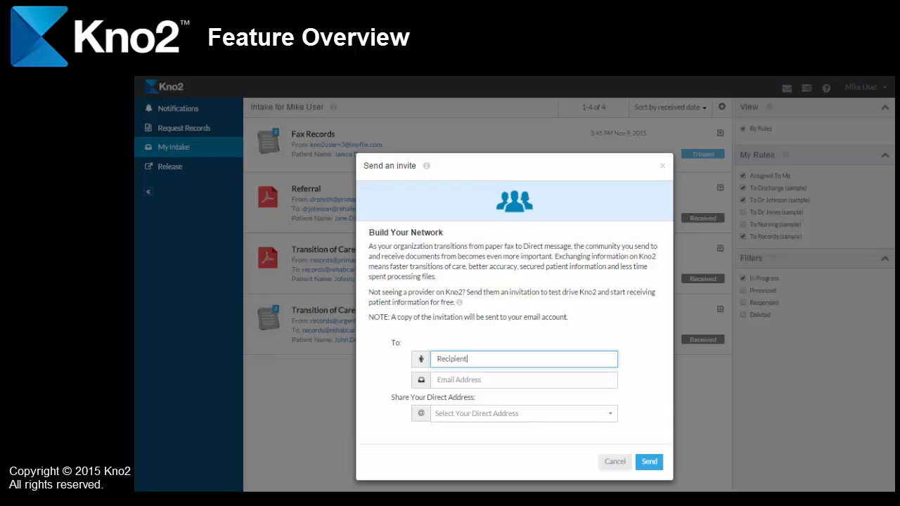
{"action": "type", "text": "recipient@domain.com"}
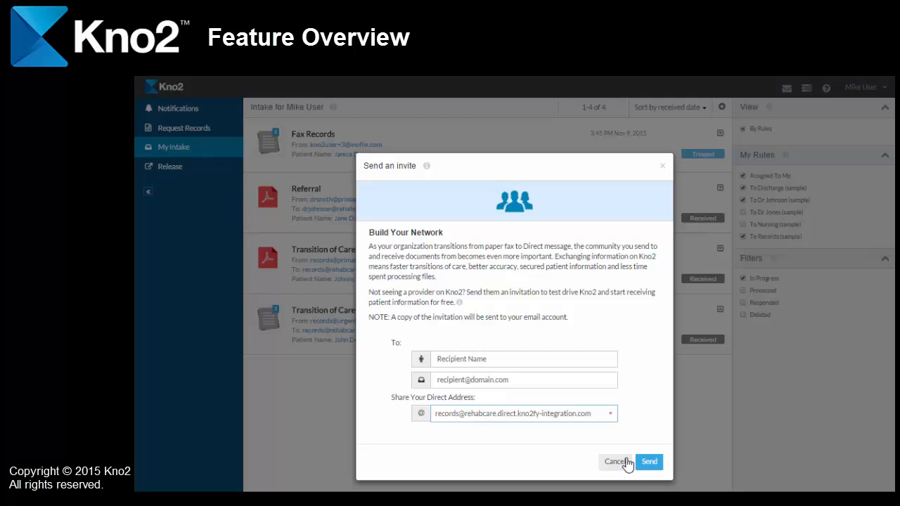
{"action": "left_click", "coordinate": [647, 462]}
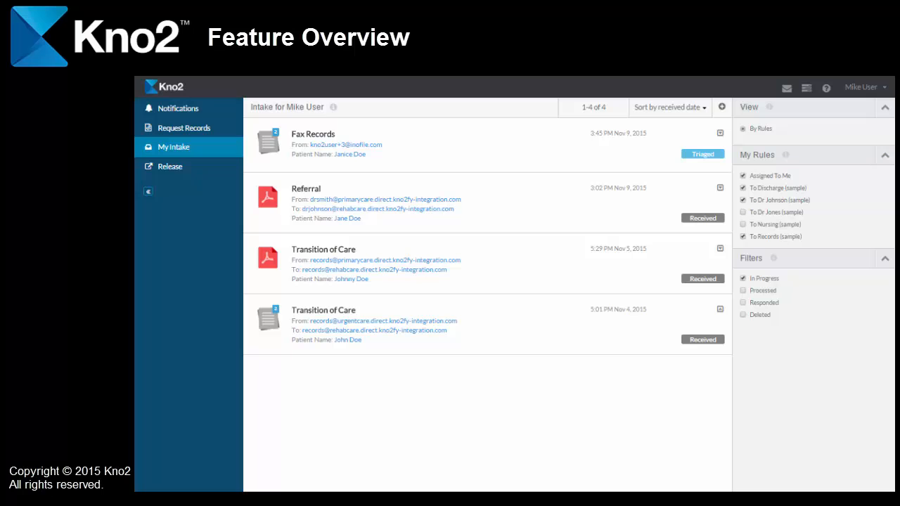
{"action": "mouse_move", "coordinate": [602, 206]}
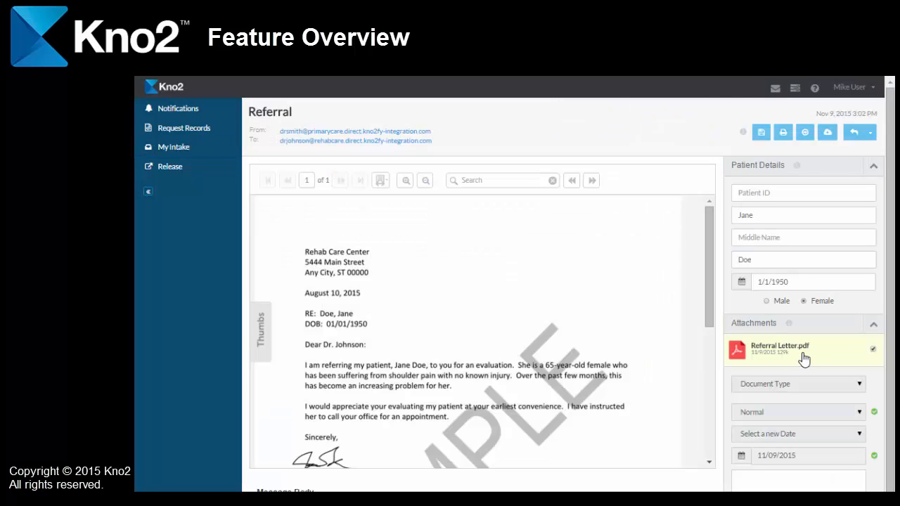
{"action": "mouse_move", "coordinate": [710, 315]}
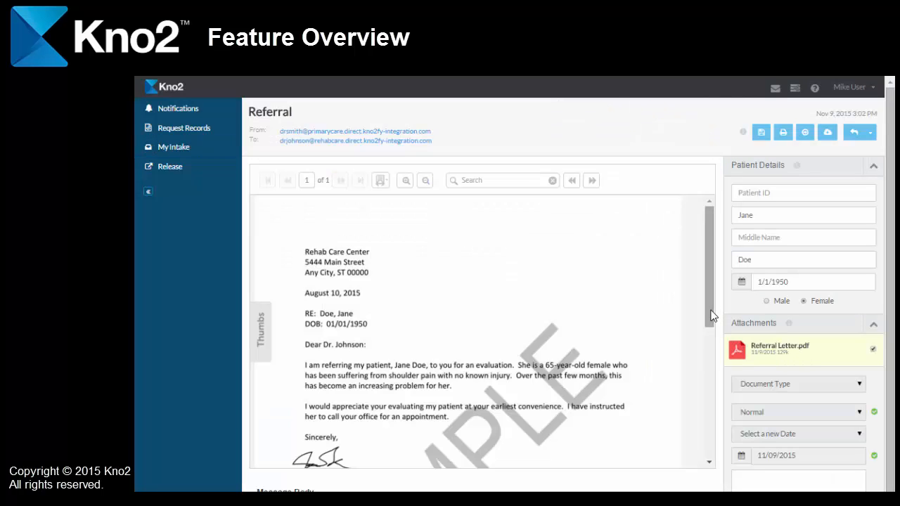
Step: Scroll through Jane Doe's referral letter in the viewer
{"action": "scroll", "scroll_direction": "down", "scroll_amount": 3}
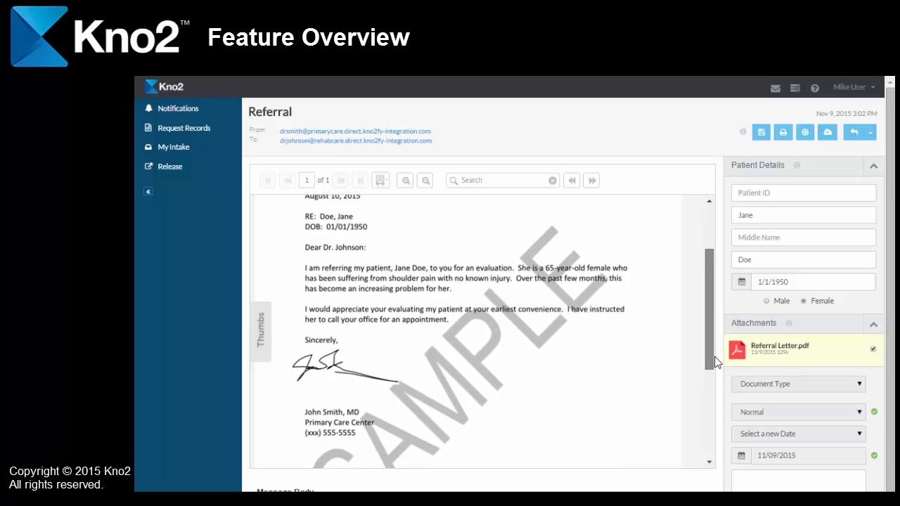
{"action": "scroll", "scroll_direction": "down", "scroll_amount": 3}
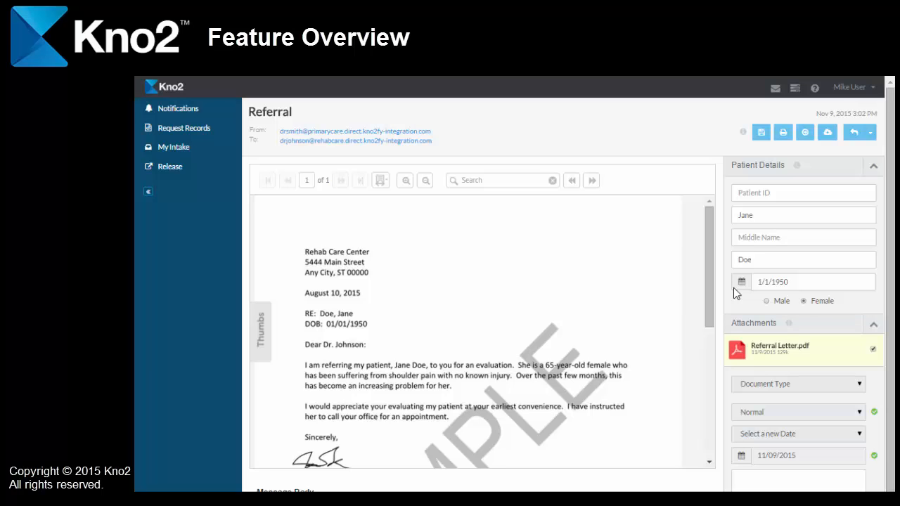
{"action": "mouse_move", "coordinate": [389, 227]}
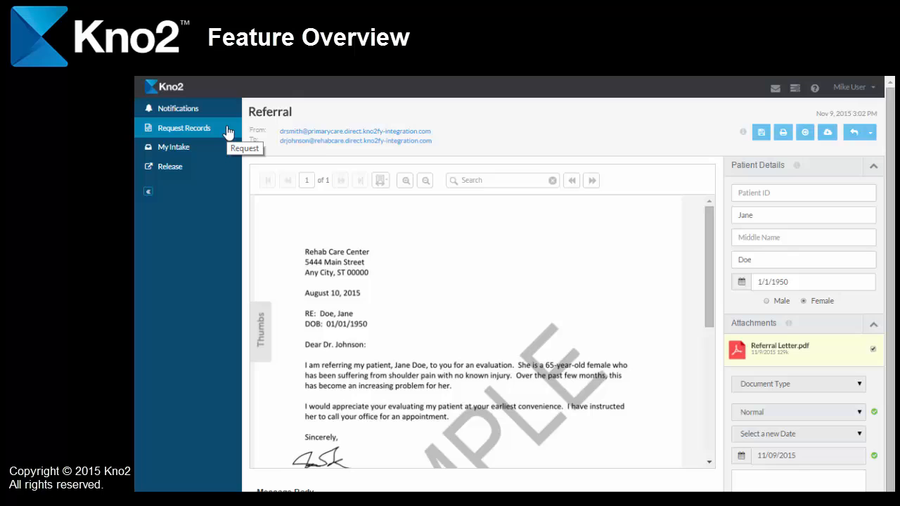
Step: Go to Request Records and start a new blank records request
{"action": "left_click", "coordinate": [184, 128]}
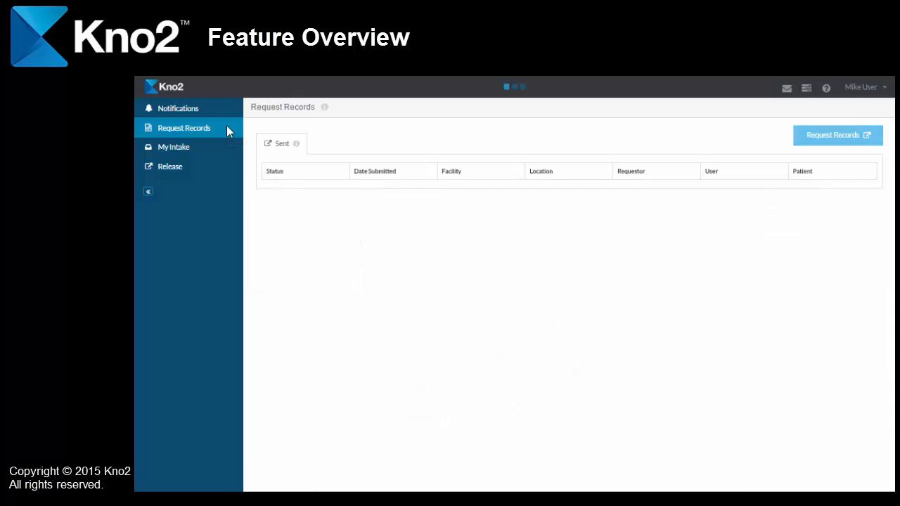
{"action": "mouse_move", "coordinate": [695, 247]}
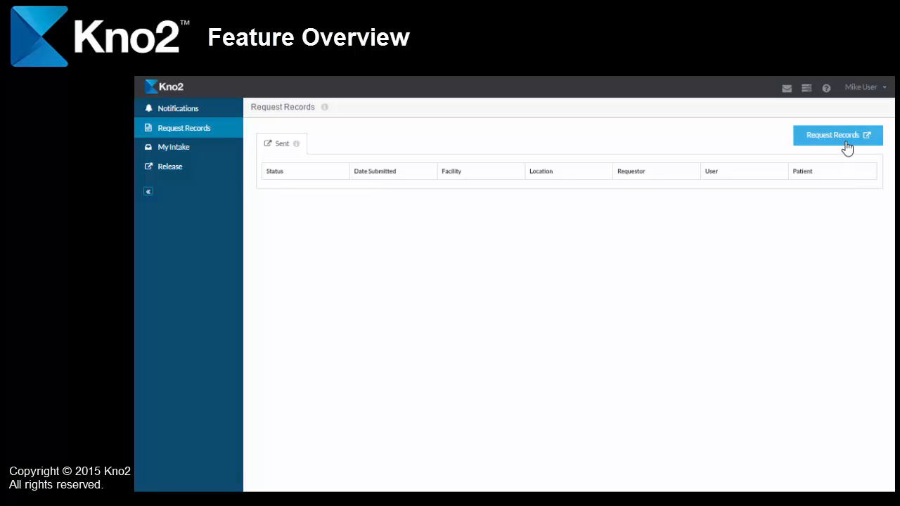
{"action": "left_click", "coordinate": [837, 135]}
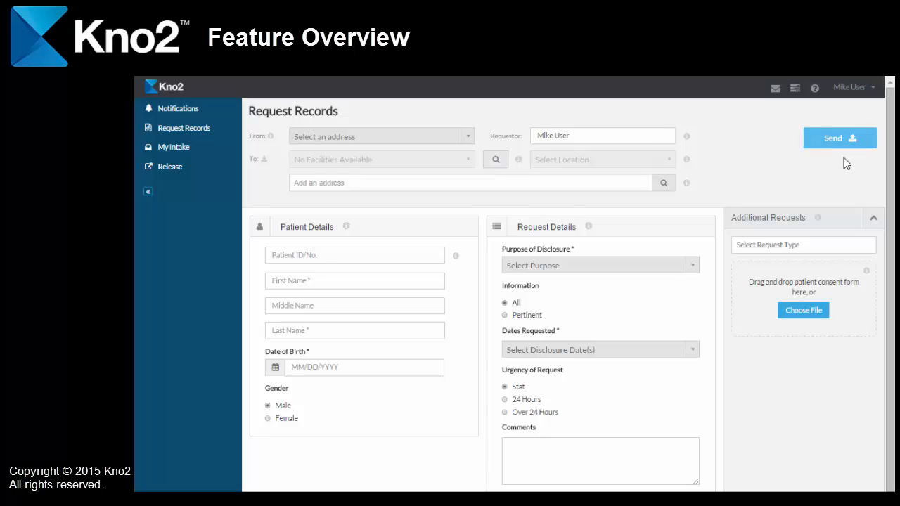
Step: Set the from address and patient details: ID 45, DOB 1/1/1950, female
{"action": "left_click", "coordinate": [380, 135]}
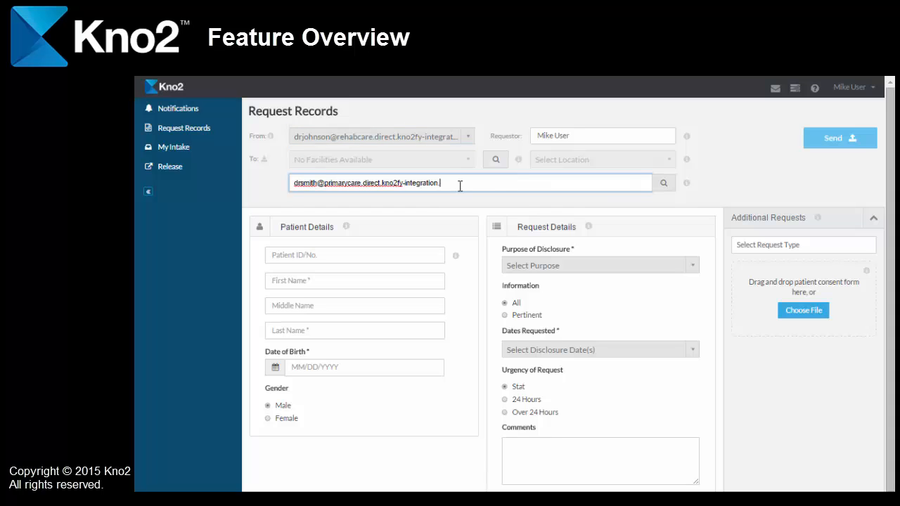
{"action": "key", "text": "Enter"}
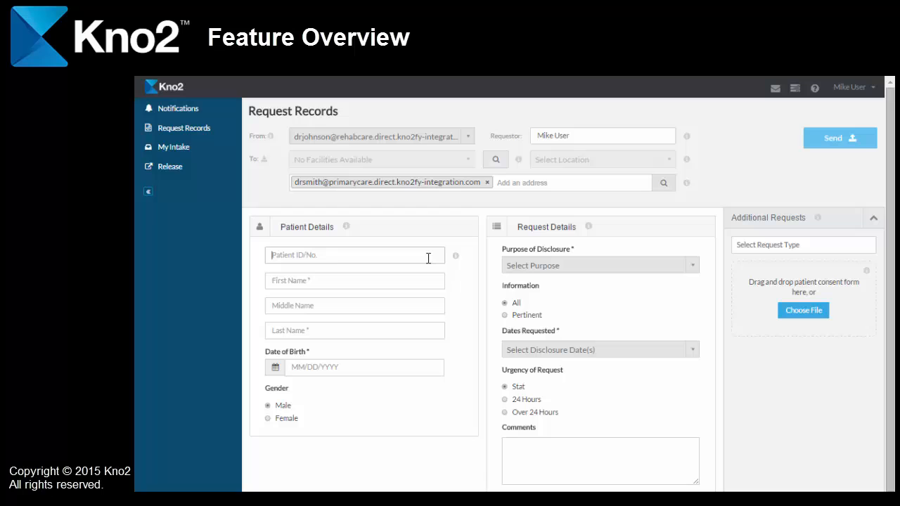
{"action": "type", "text": "4567"}
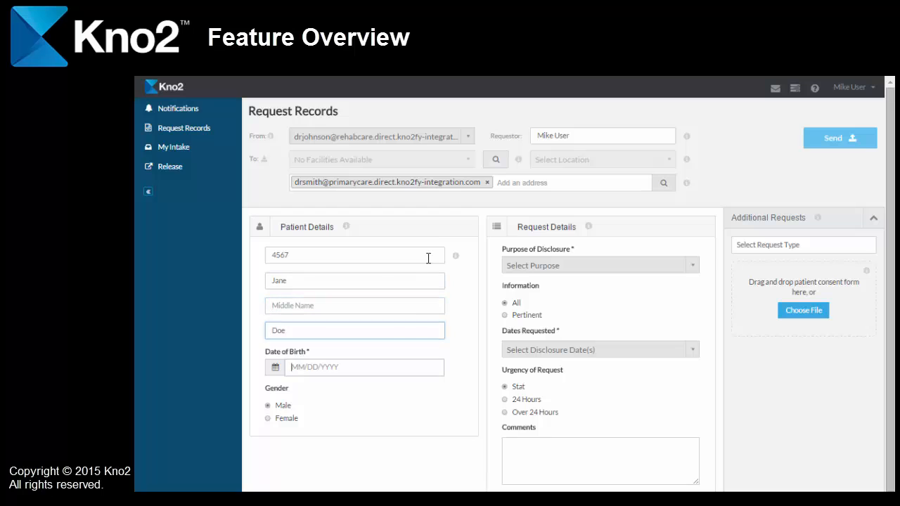
{"action": "type", "text": "1/1/1950"}
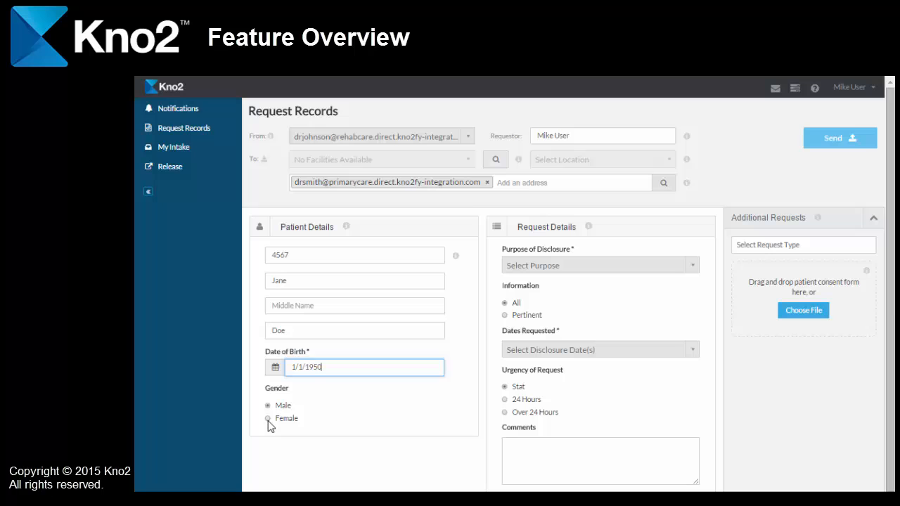
{"action": "left_click", "coordinate": [598, 264]}
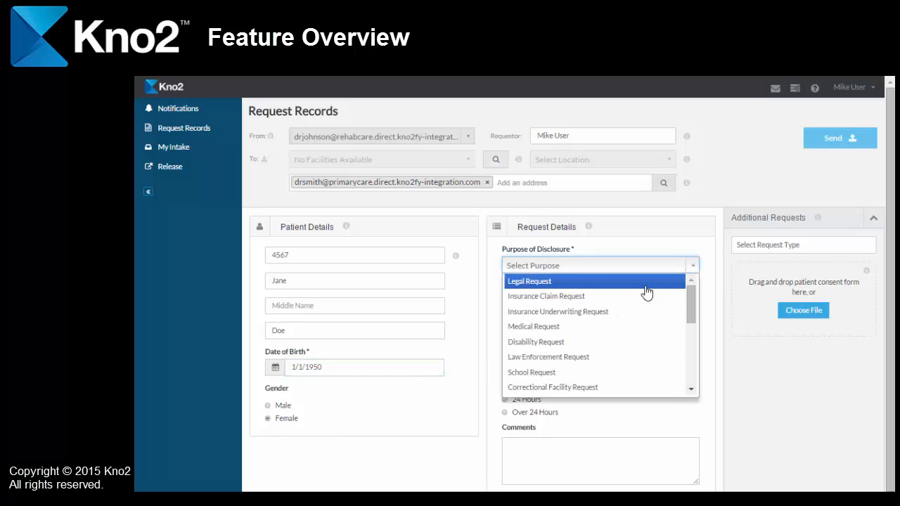
Step: Set purpose Medical Request, add Genetic Testing, attach the consent form and send the request
{"action": "left_click", "coordinate": [533, 326]}
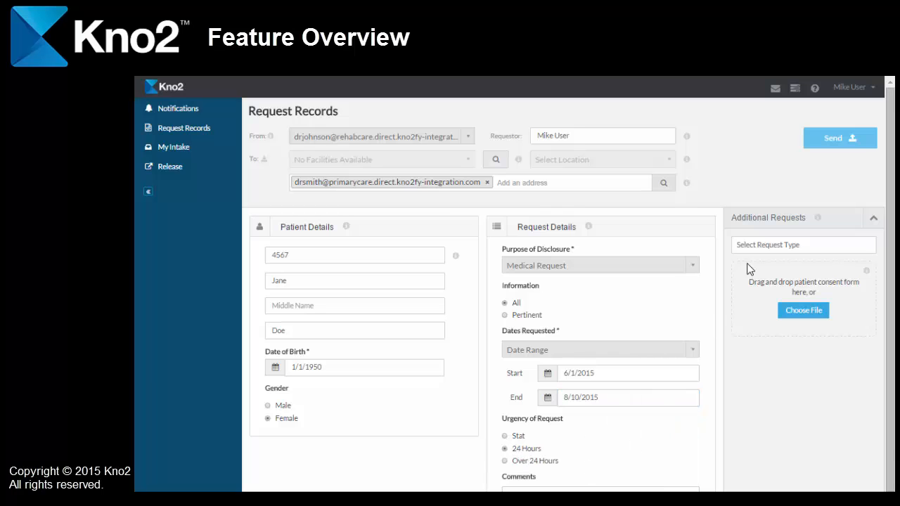
{"action": "left_click", "coordinate": [803, 245]}
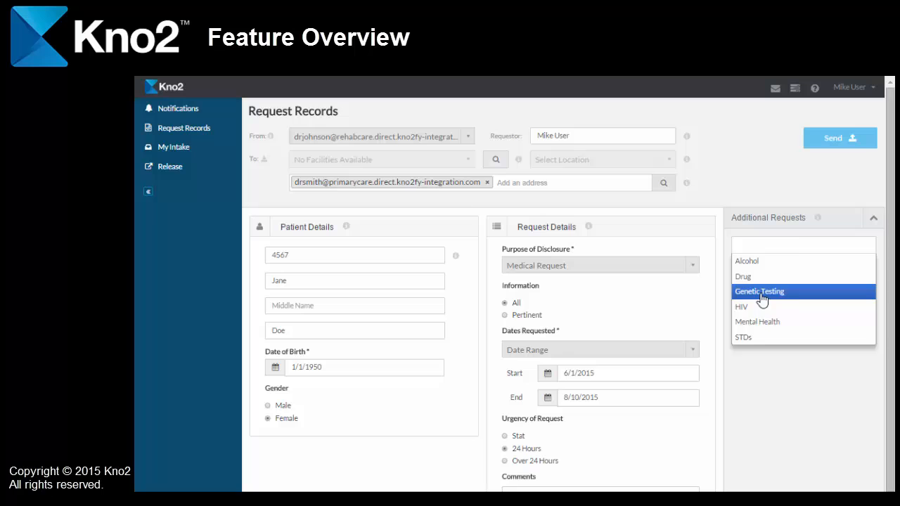
{"action": "left_click", "coordinate": [760, 291]}
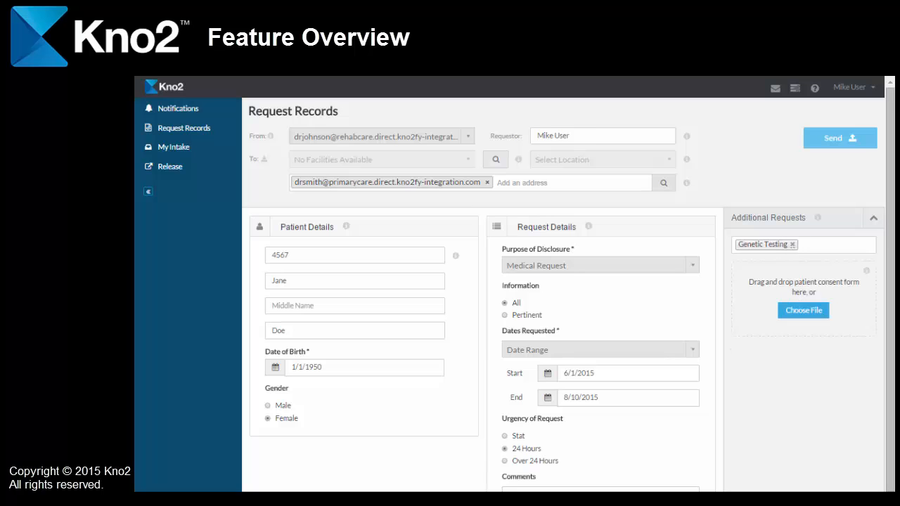
{"action": "left_click", "coordinate": [803, 311]}
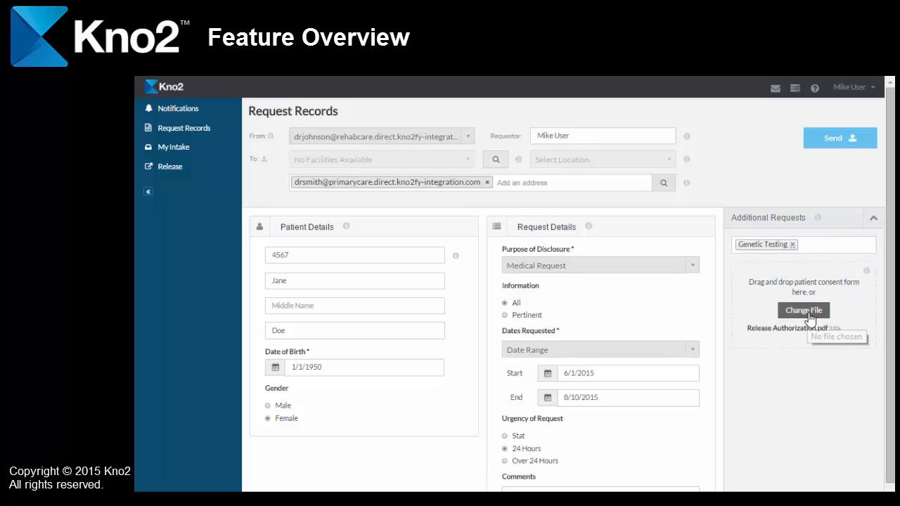
{"action": "left_click", "coordinate": [840, 138]}
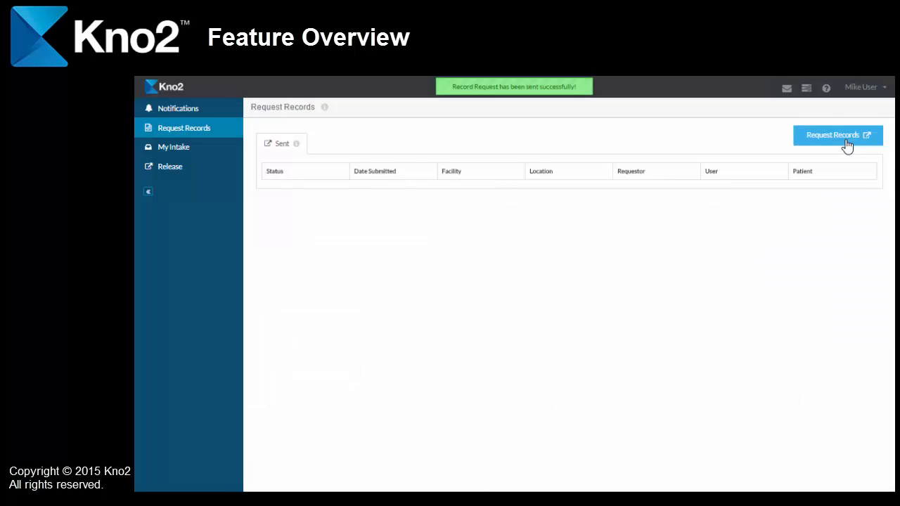
Step: From My Intake, locate the returned RE: Record Request and enter patient ID 4567
{"action": "left_click", "coordinate": [174, 148]}
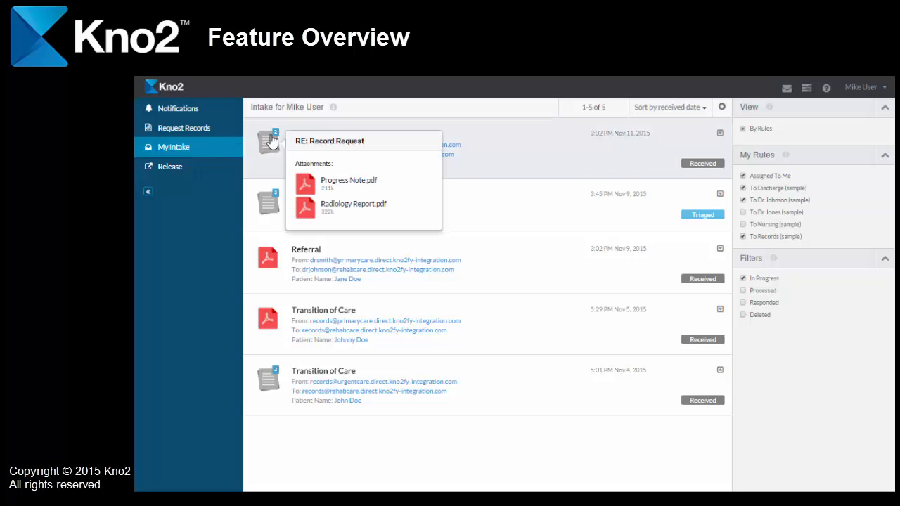
{"action": "left_click", "coordinate": [267, 141]}
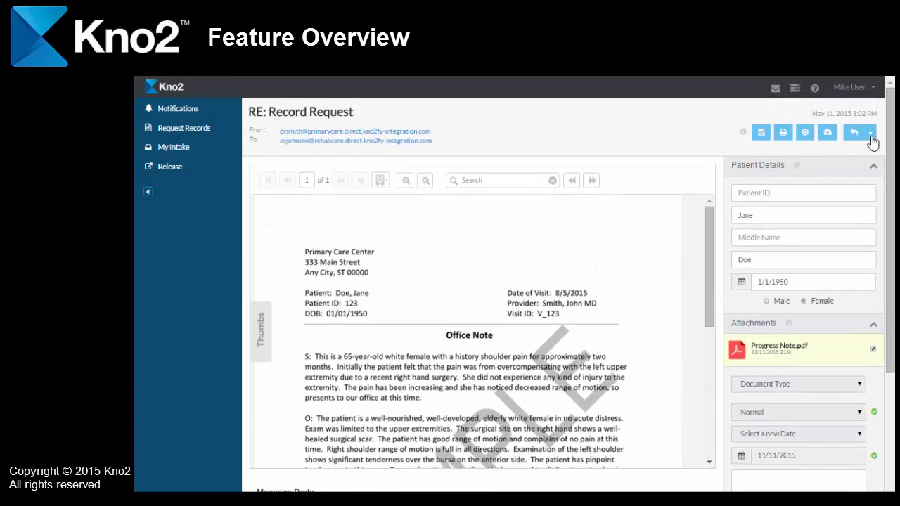
{"action": "left_click", "coordinate": [872, 132]}
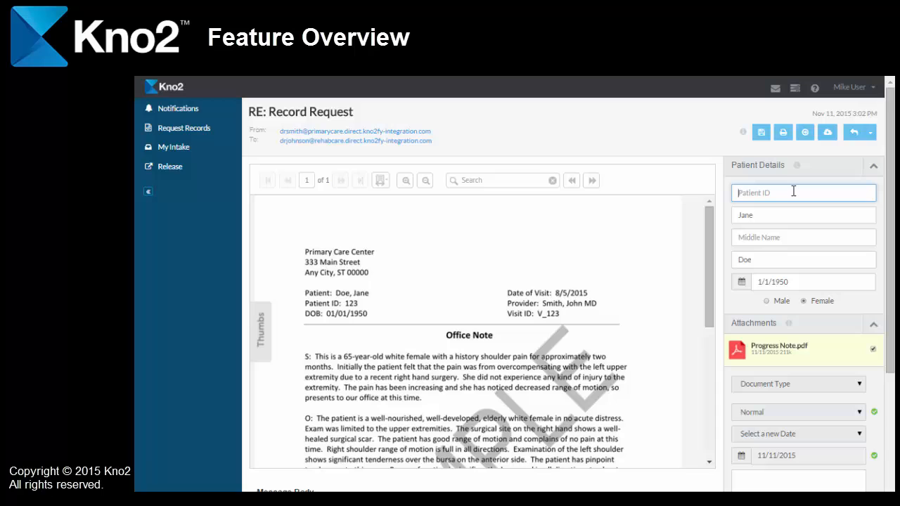
{"action": "type", "text": "4567"}
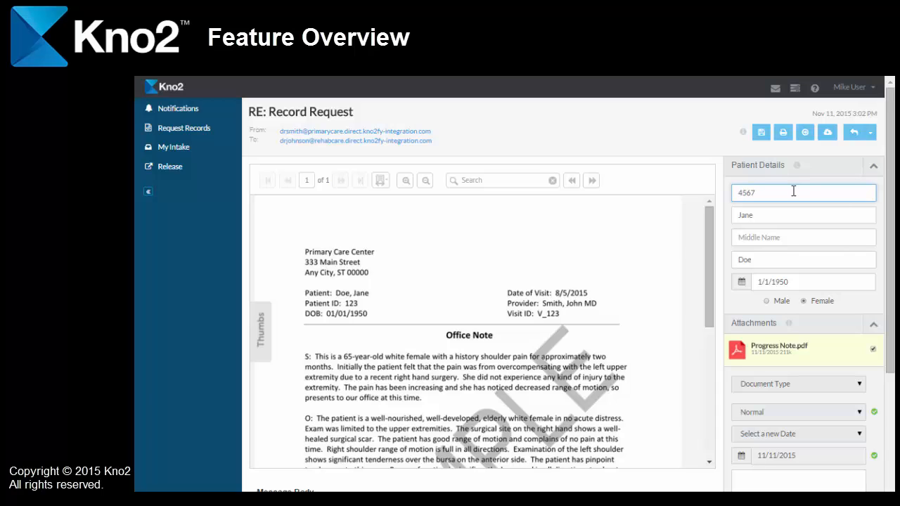
Step: Type the two attachments as Progress Note and Radiology Report for Jane Doe
{"action": "left_click", "coordinate": [799, 384]}
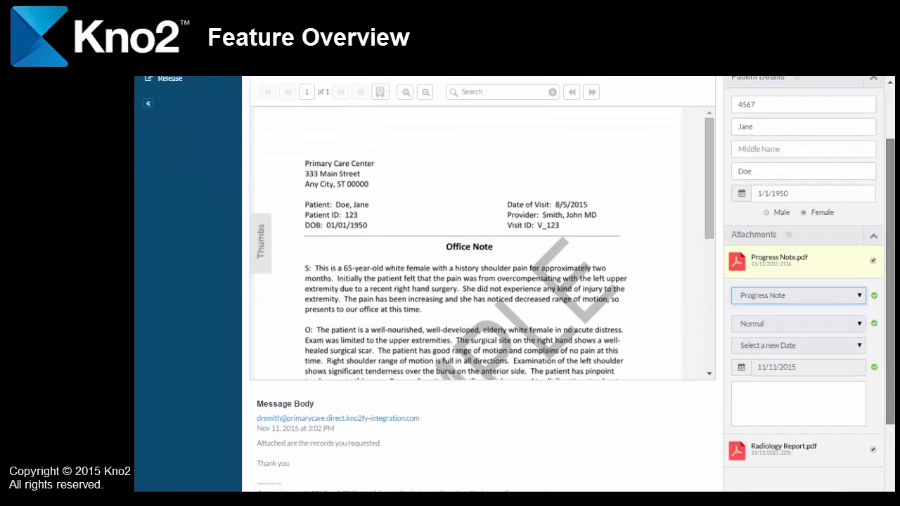
{"action": "left_click", "coordinate": [799, 259]}
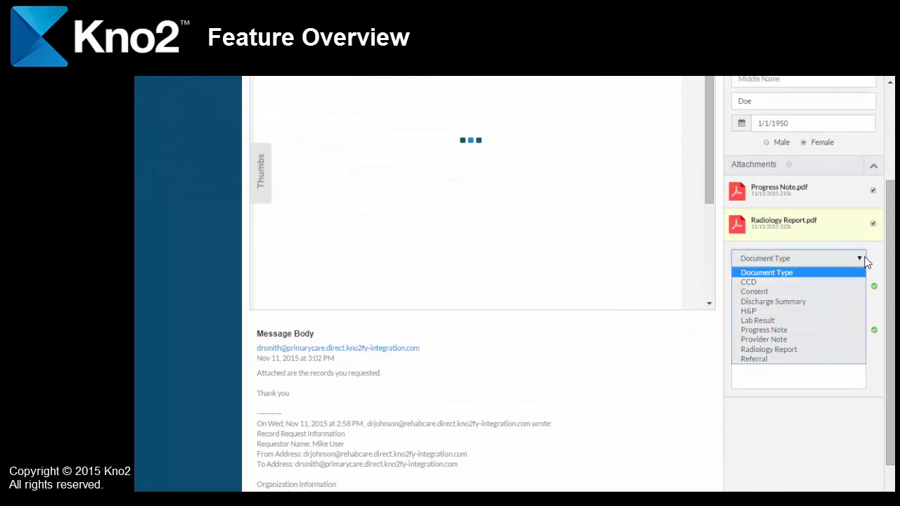
{"action": "left_click", "coordinate": [768, 349]}
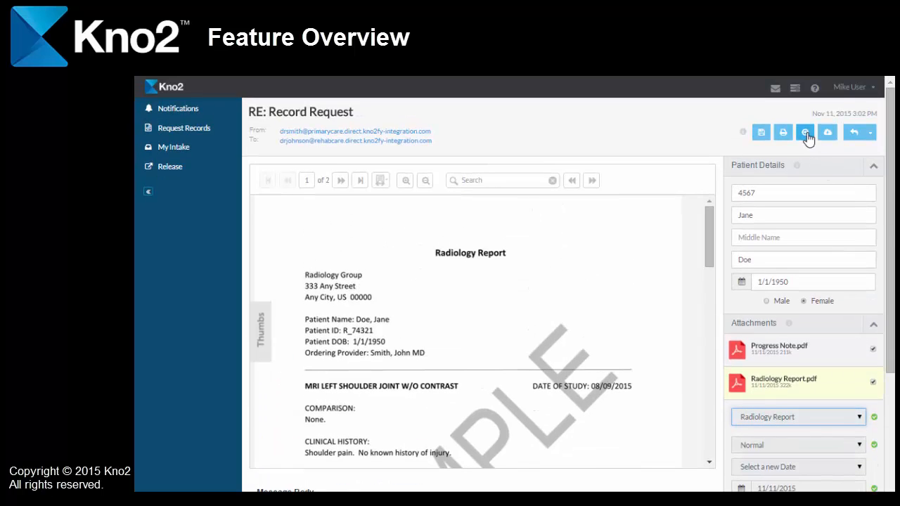
{"action": "left_click", "coordinate": [805, 132]}
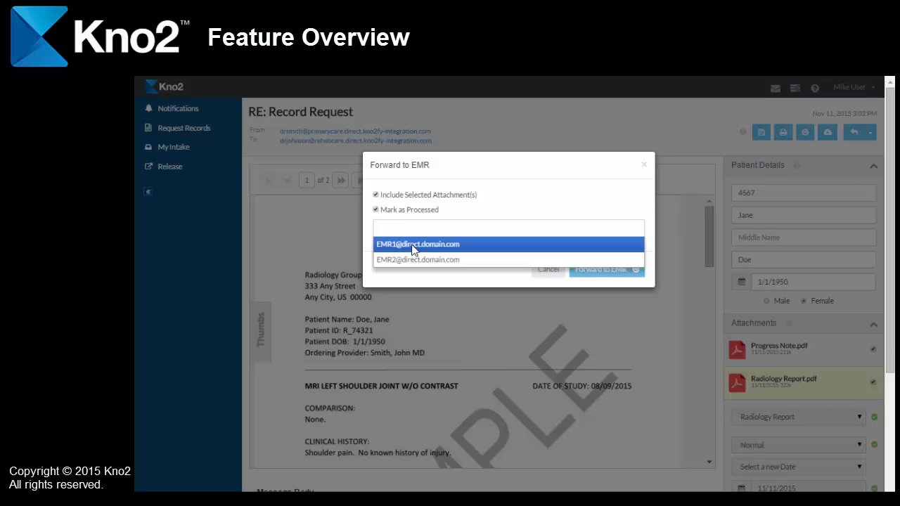
{"action": "left_click", "coordinate": [418, 244]}
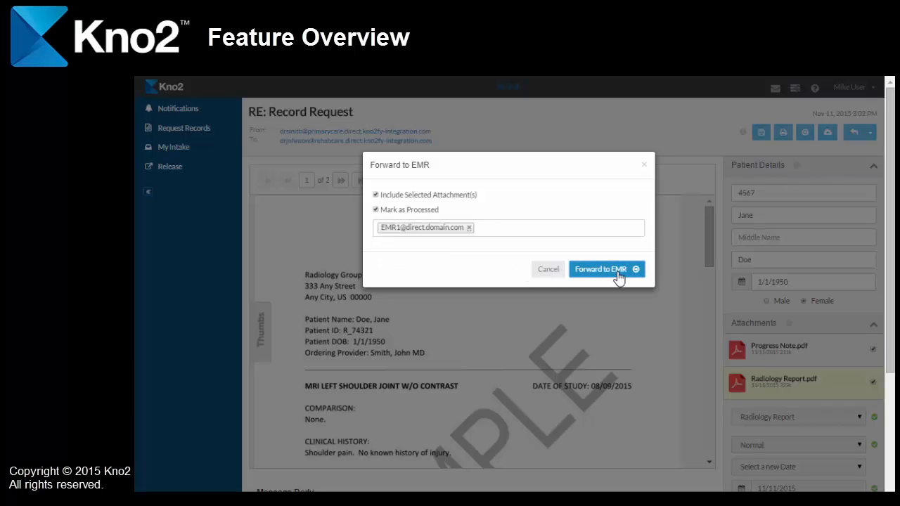
{"action": "left_click", "coordinate": [602, 270]}
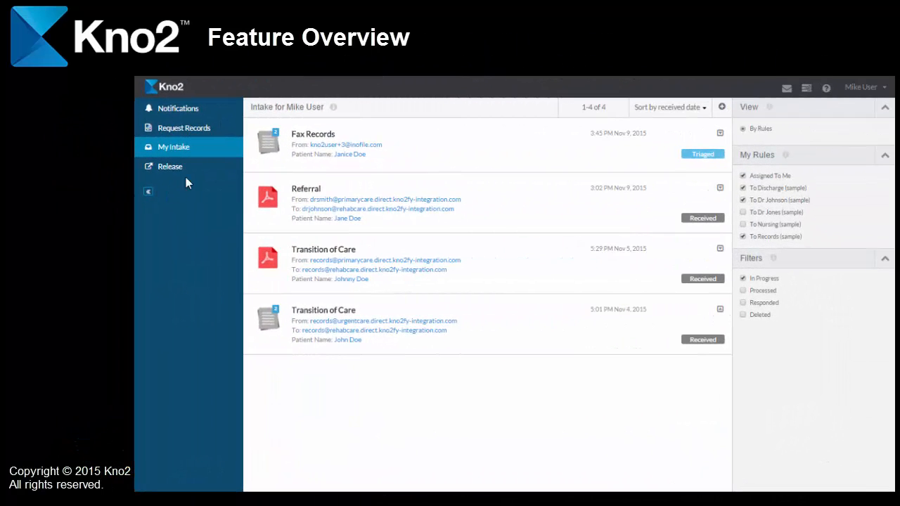
{"action": "mouse_move", "coordinate": [169, 166]}
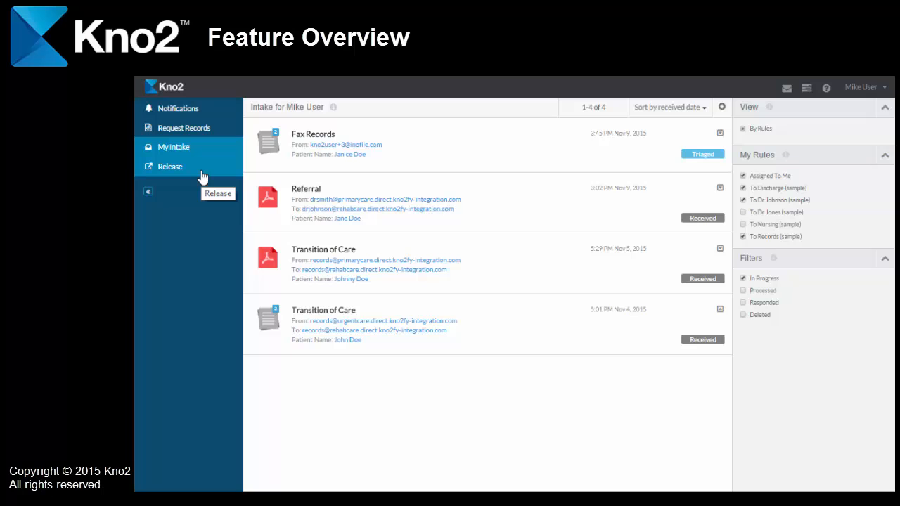
Step: Show the Release section listing previously released messages and their delivery status
{"action": "left_click", "coordinate": [171, 166]}
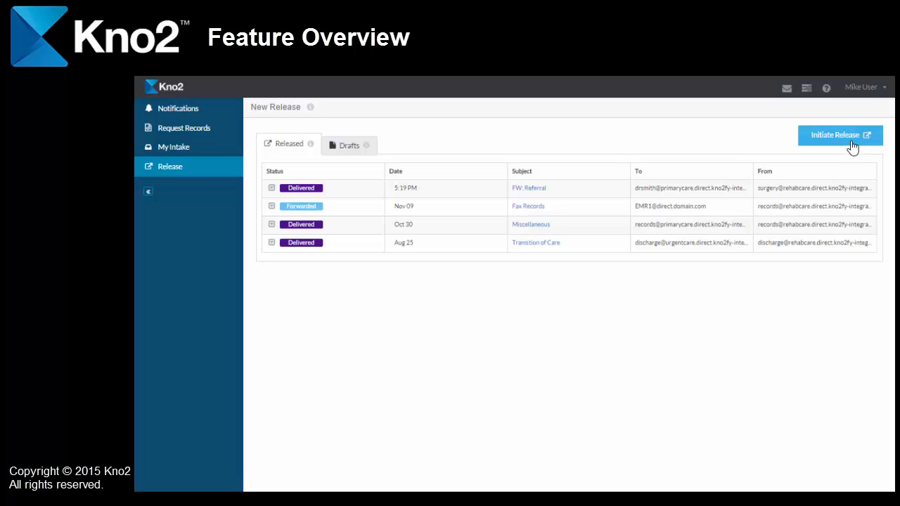
{"action": "left_click", "coordinate": [840, 135]}
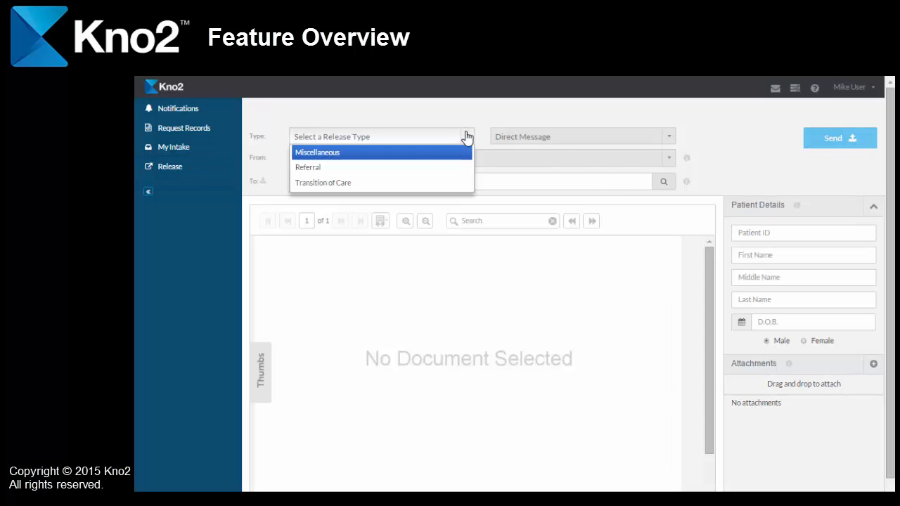
{"action": "left_click", "coordinate": [323, 183]}
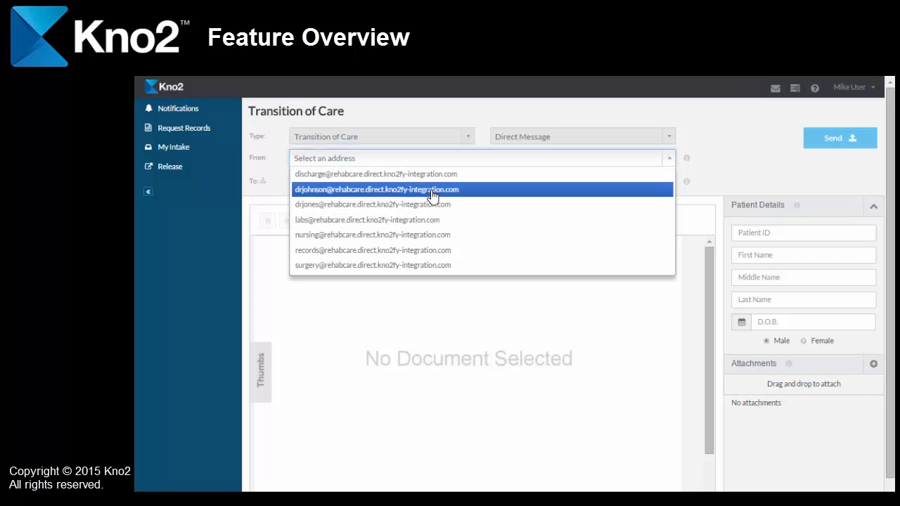
{"action": "left_click", "coordinate": [375, 188]}
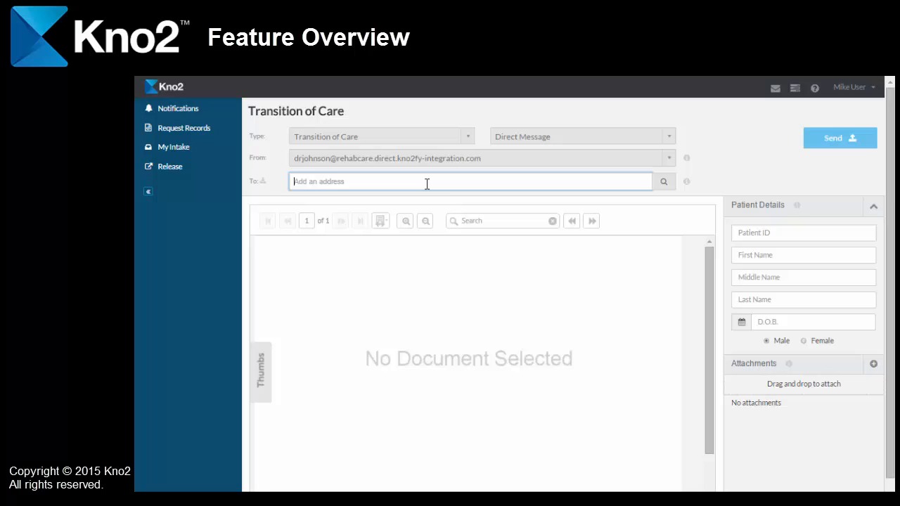
{"action": "type", "text": "drs"}
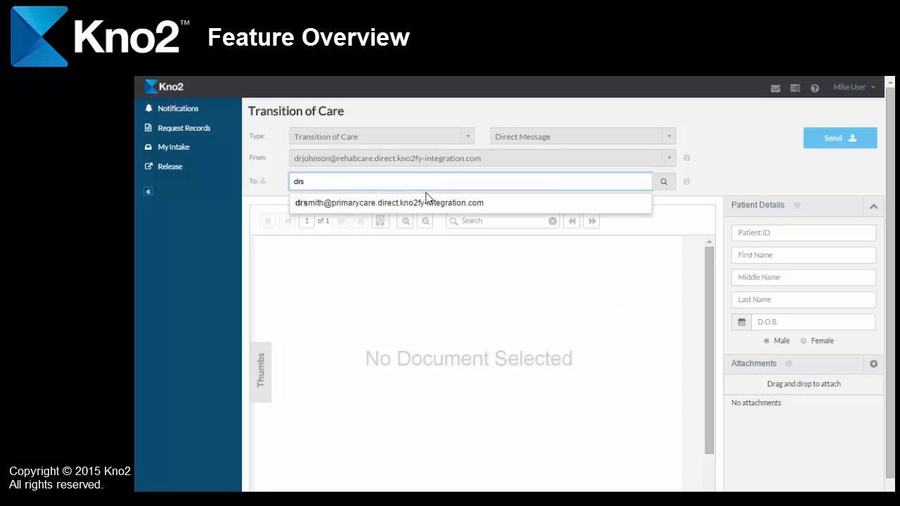
{"action": "left_click", "coordinate": [388, 203]}
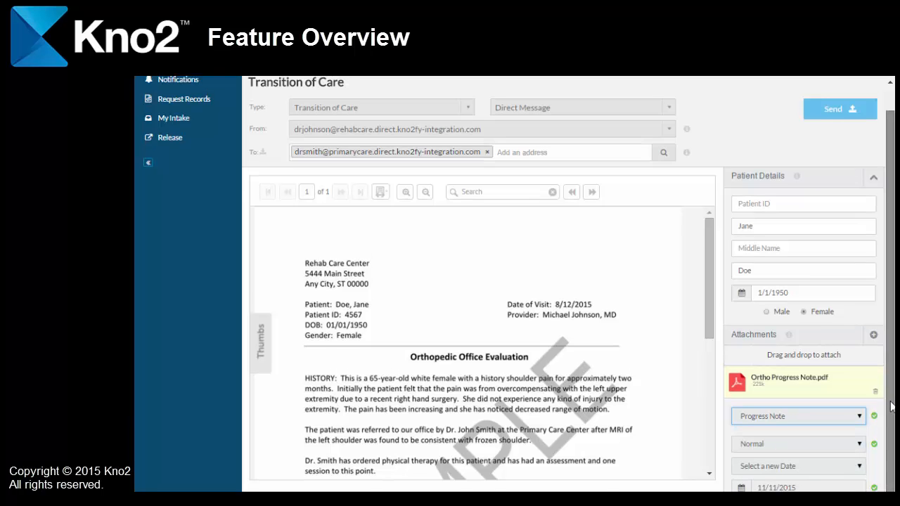
Step: Review and send the release carrying Jane Doe's Ortho Progress Note, confirming it shows as Sent
{"action": "left_click", "coordinate": [839, 110]}
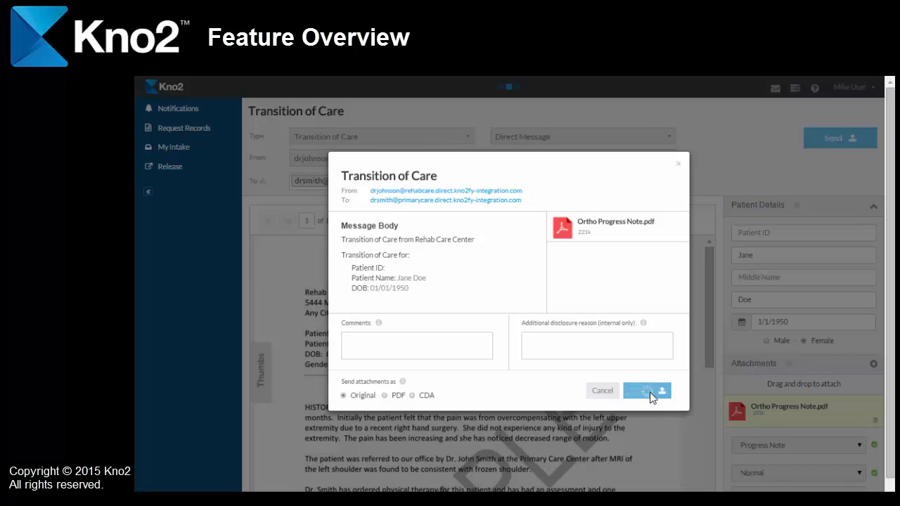
{"action": "left_click", "coordinate": [647, 391]}
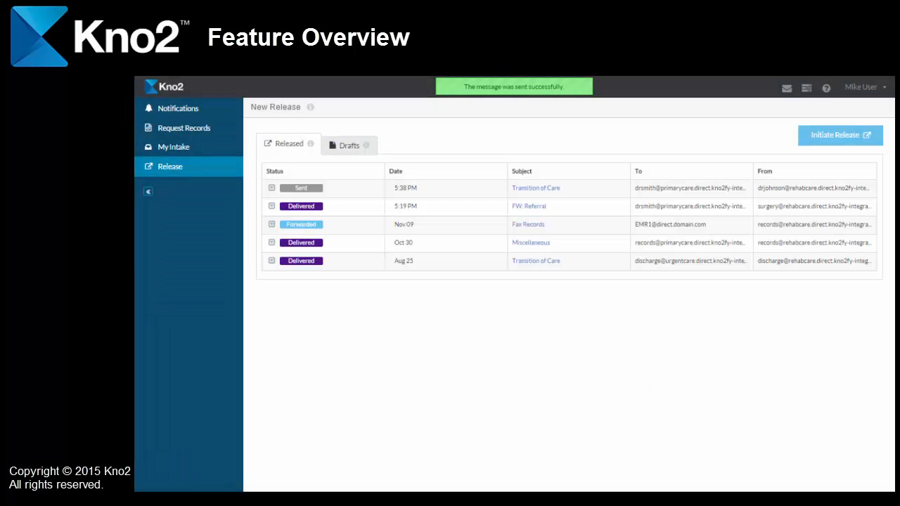